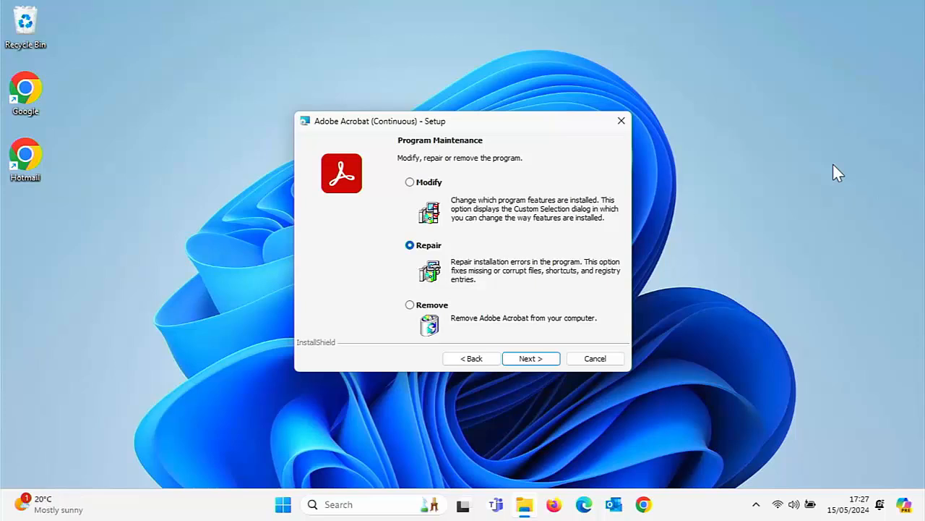
mouse_move(648, 358)
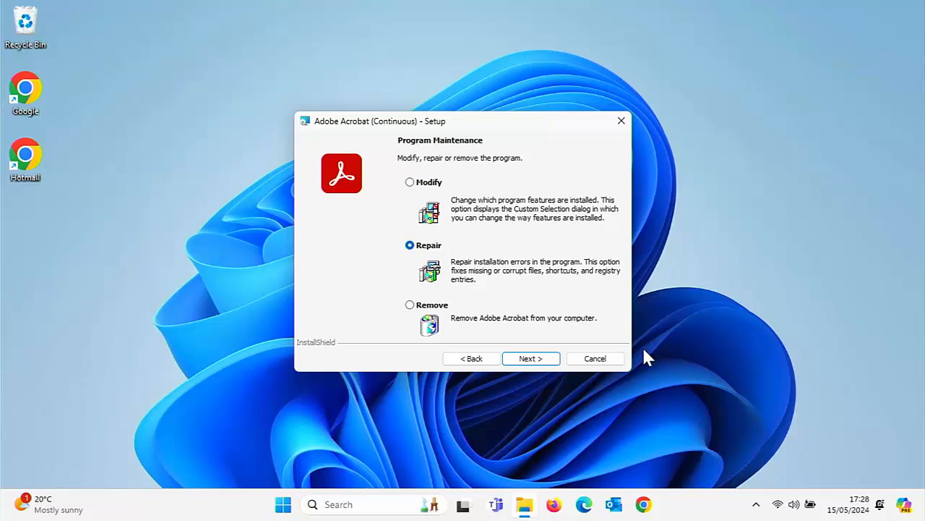
- Cancel the Adobe Acrobat Setup repair and confirm abandoning it
left_click(596, 358)
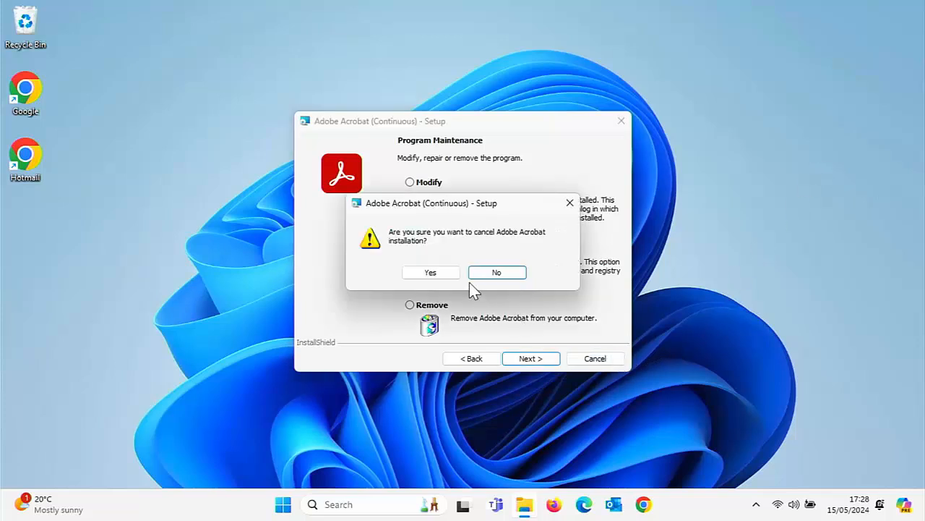
left_click(429, 272)
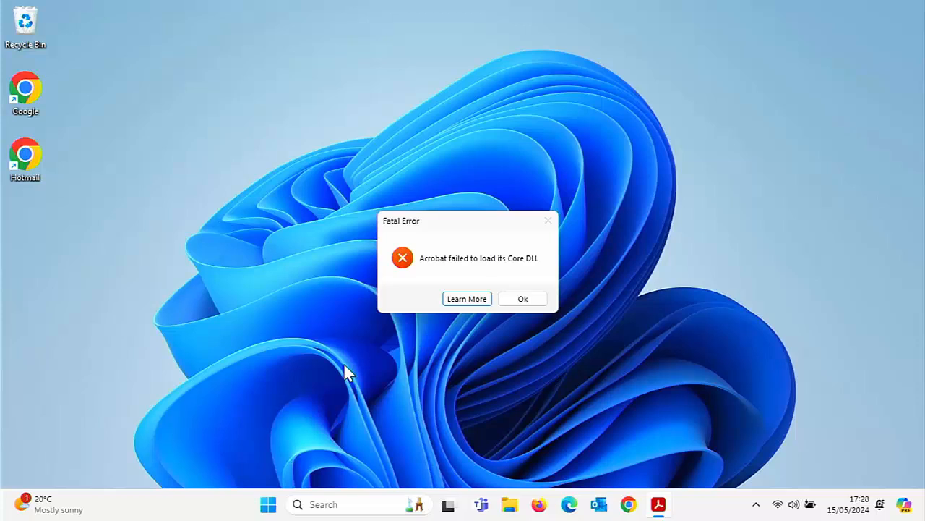
mouse_move(519, 312)
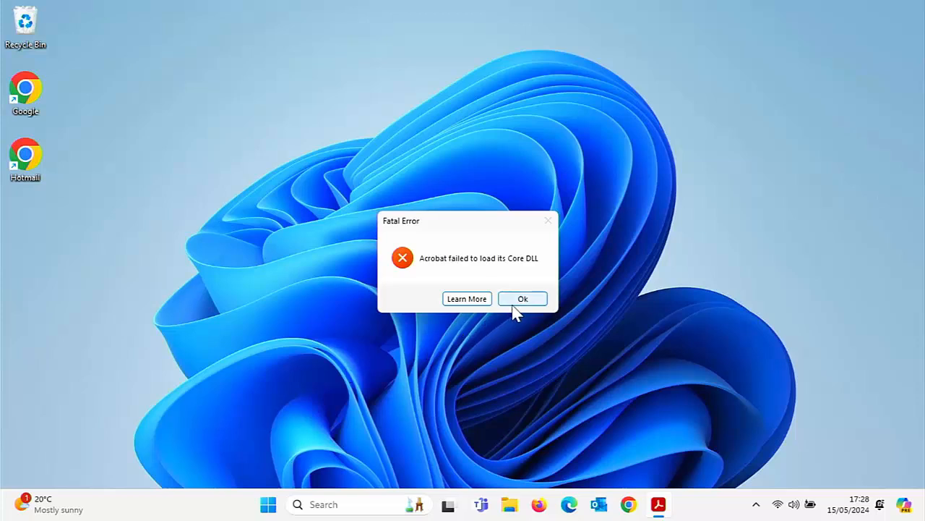
- Dismiss the Acrobat Core DLL error, glance at Start's power options without restarting, and dismiss the error again
left_click(524, 297)
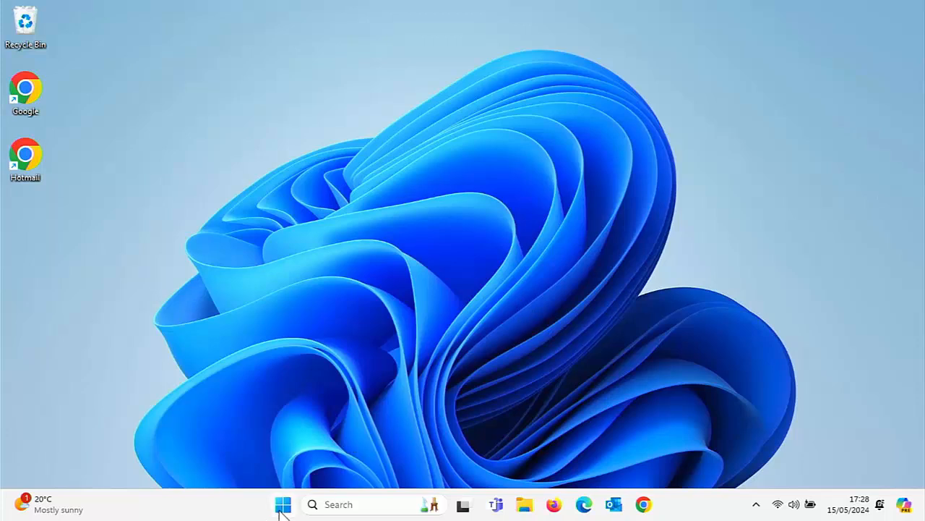
mouse_move(282, 518)
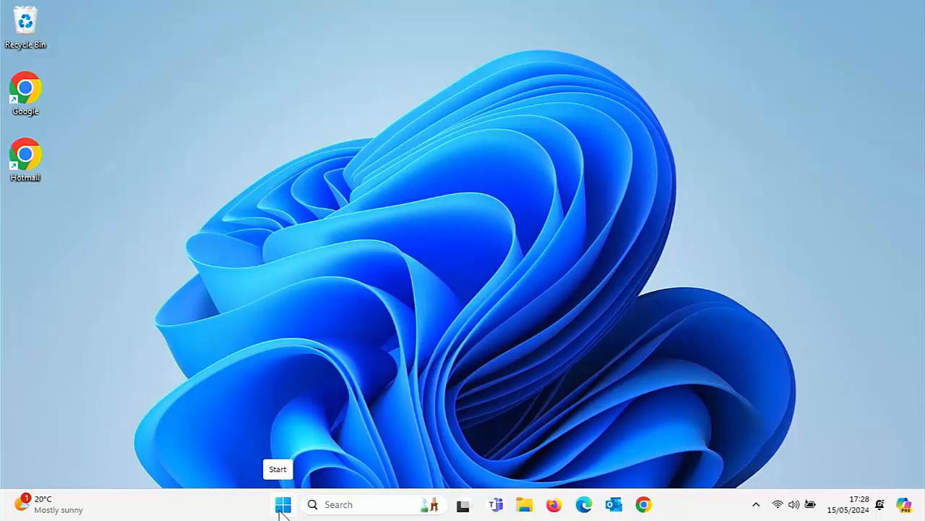
left_click(283, 503)
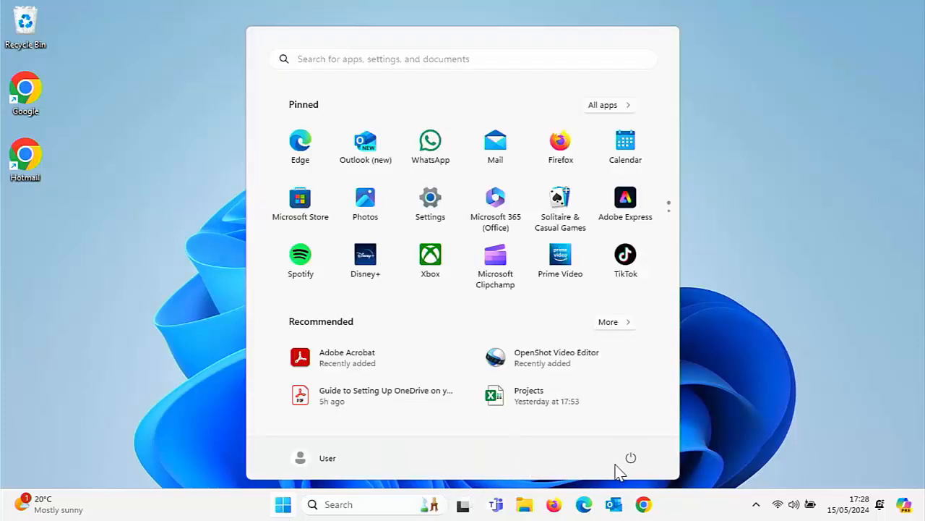
left_click(630, 457)
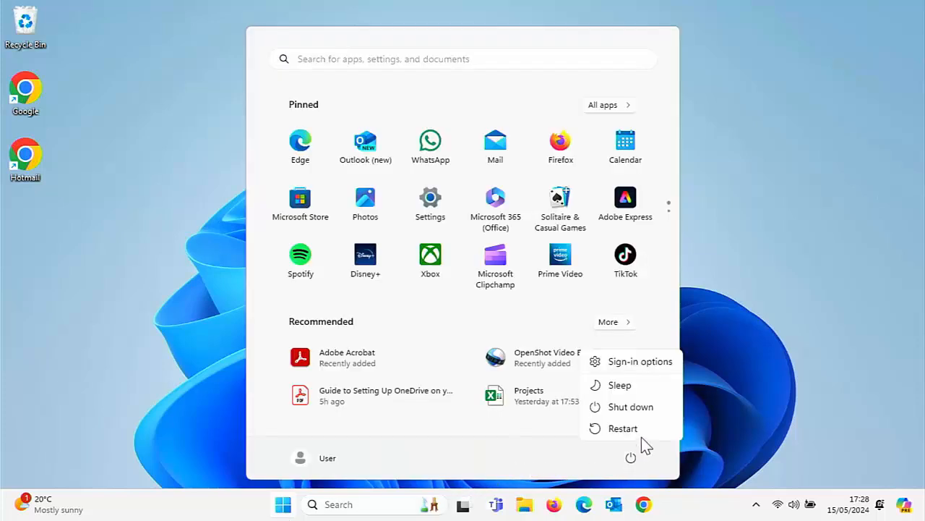
mouse_move(700, 454)
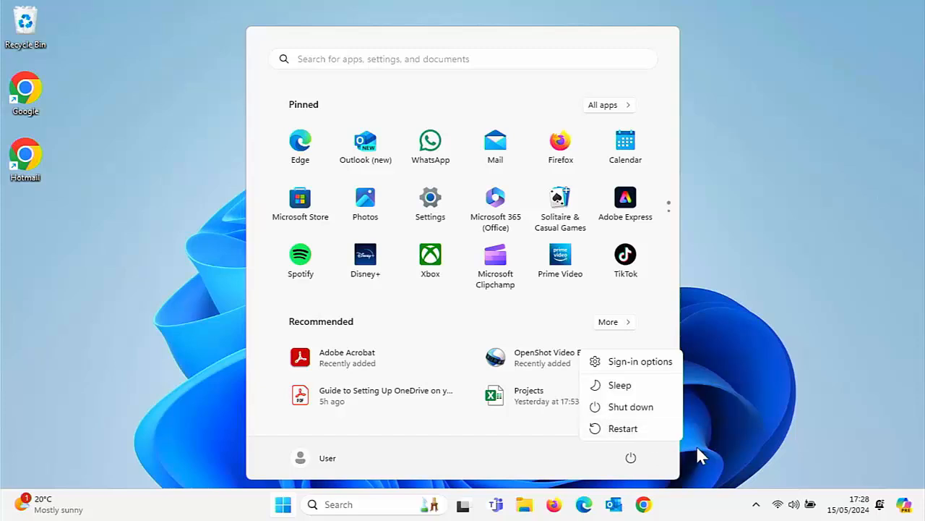
mouse_move(656, 422)
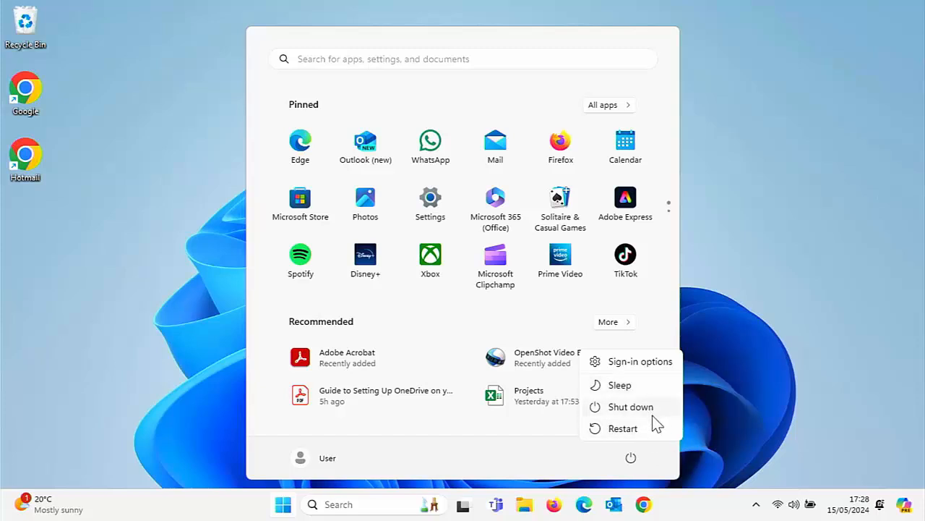
mouse_move(651, 428)
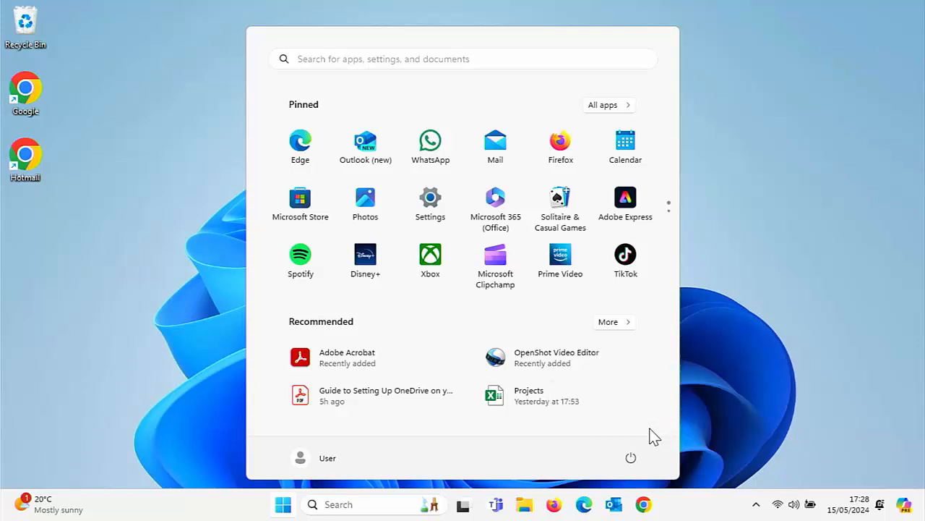
left_click(630, 457)
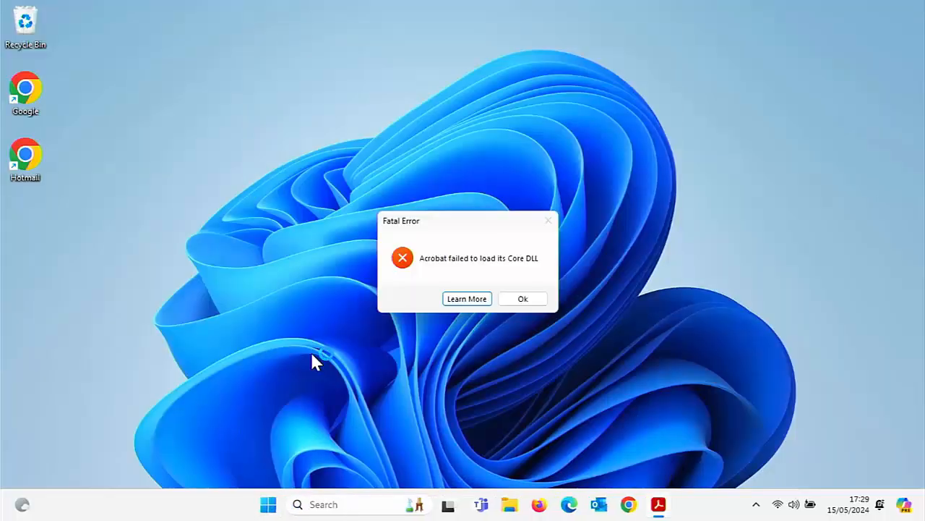
mouse_move(436, 334)
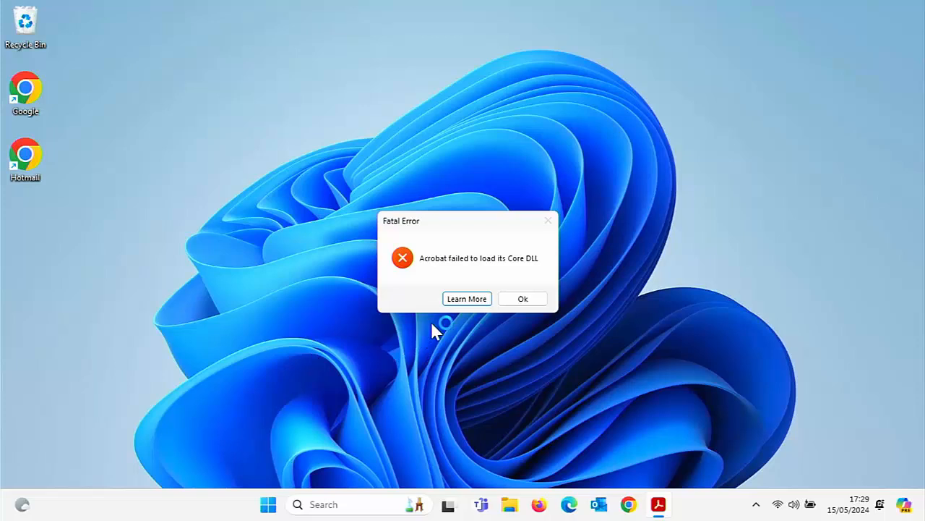
left_click(522, 298)
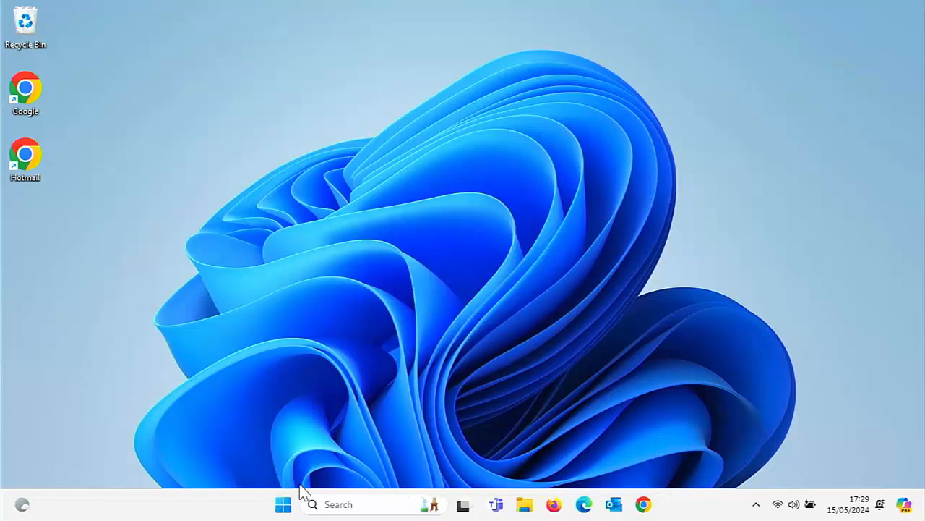
- Reach Installed apps in Settings and show the Modify/Uninstall options for Adobe Acrobat (64-bit)
left_click(284, 503)
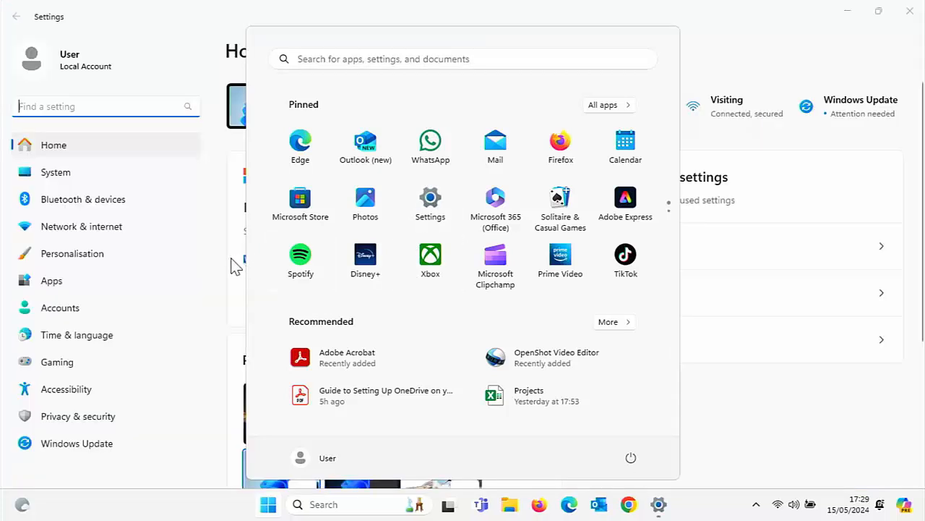
left_click(214, 75)
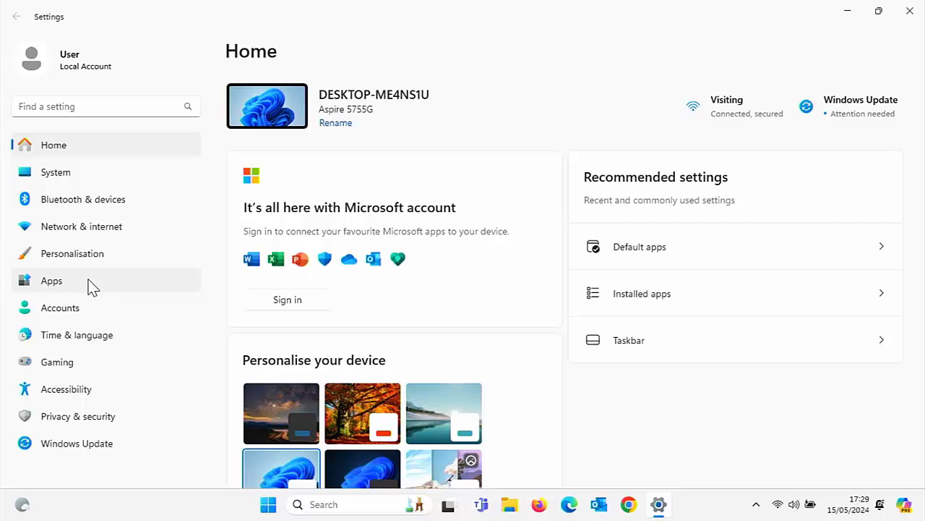
left_click(52, 280)
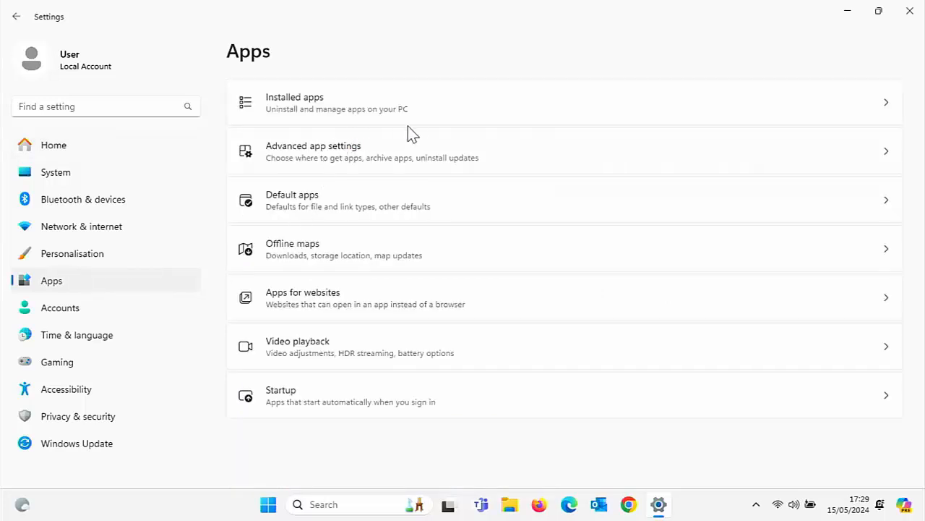
mouse_move(436, 113)
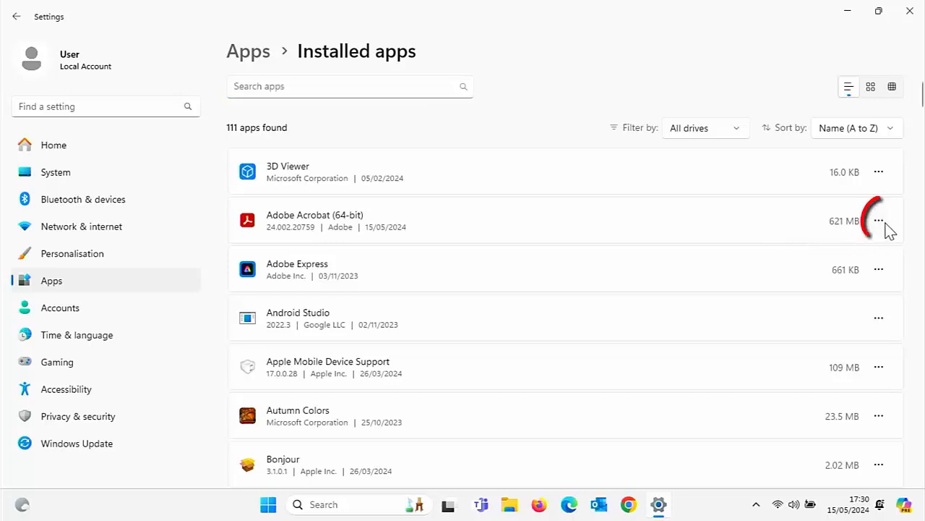
left_click(880, 220)
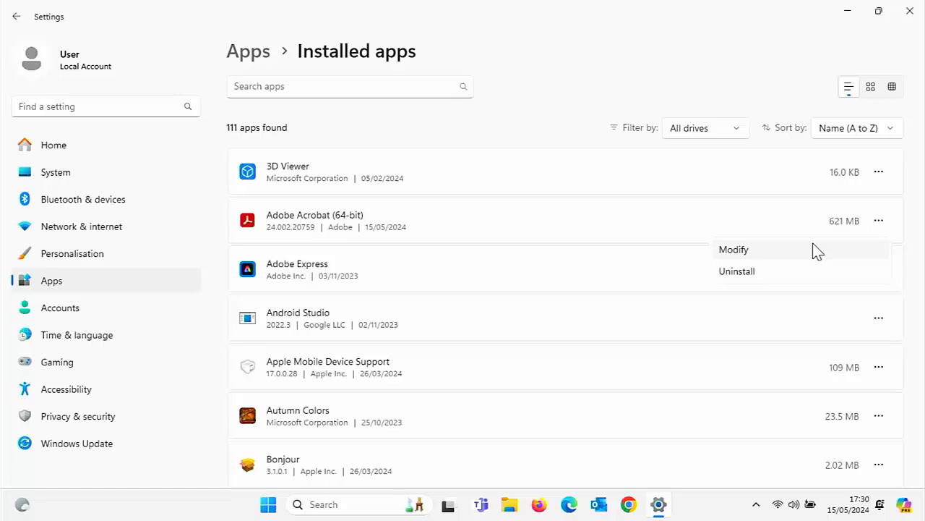
- Run Acrobat Setup's Repair option through to completion and finish the wizard
left_click(734, 249)
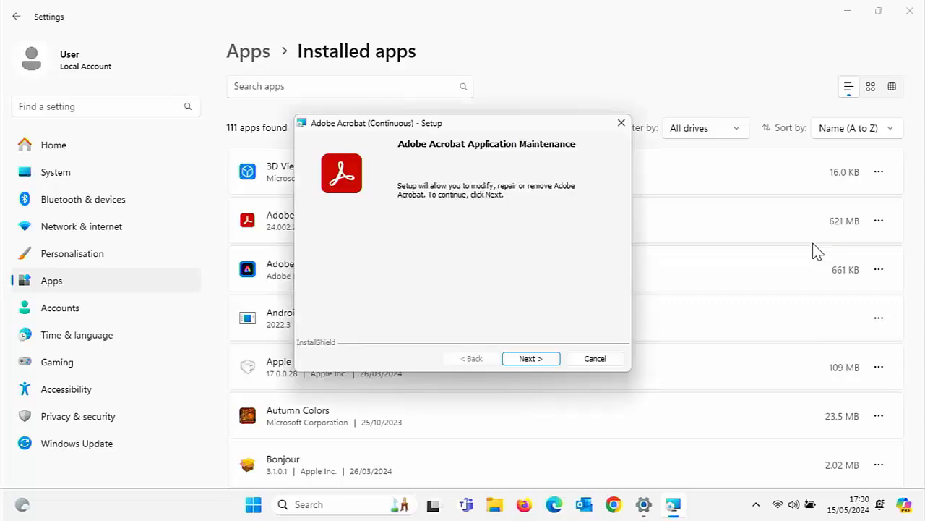
mouse_move(595, 355)
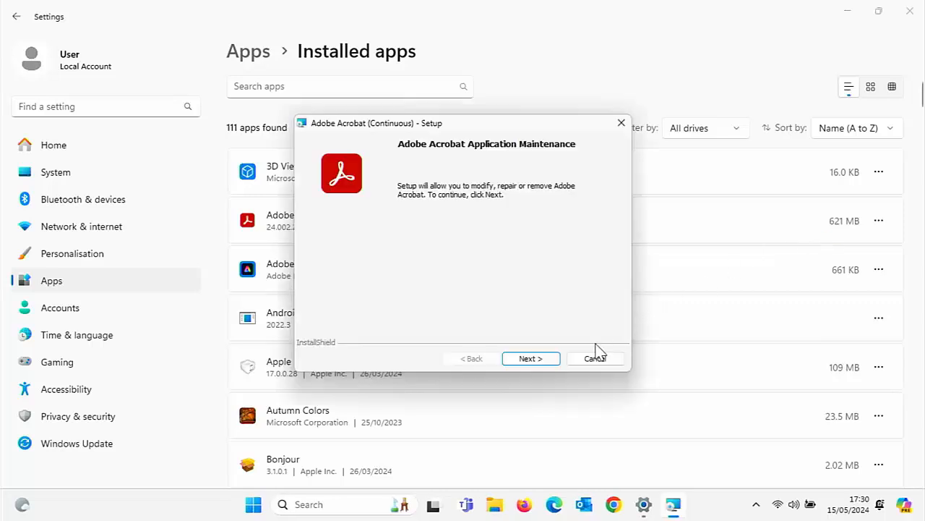
left_click(531, 359)
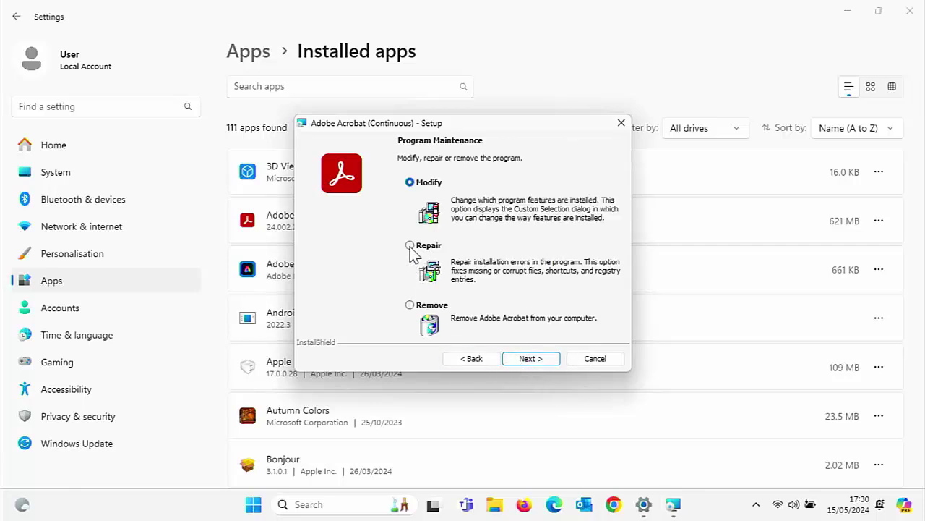
left_click(407, 246)
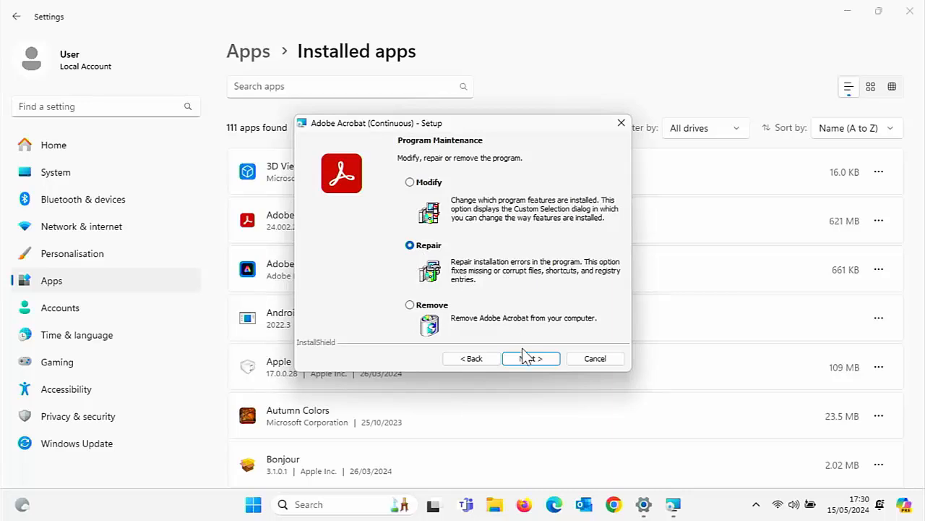
left_click(531, 358)
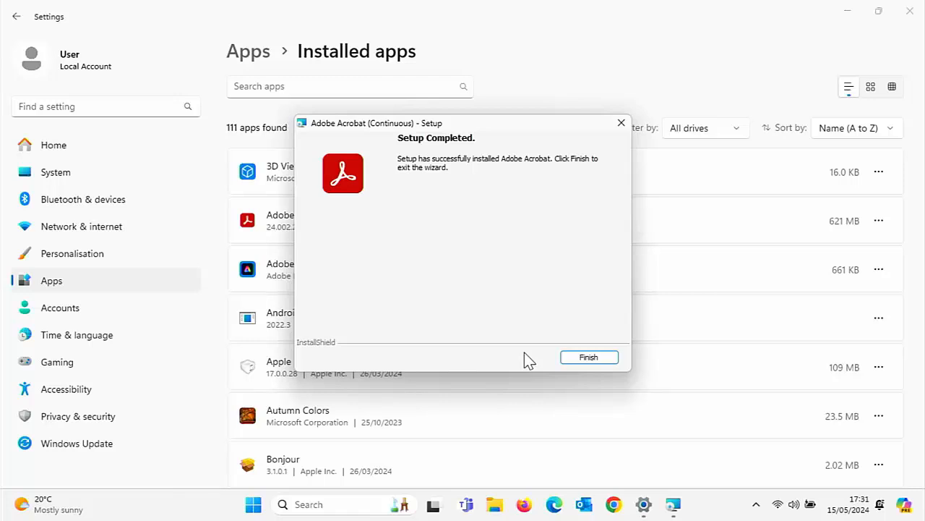
mouse_move(589, 357)
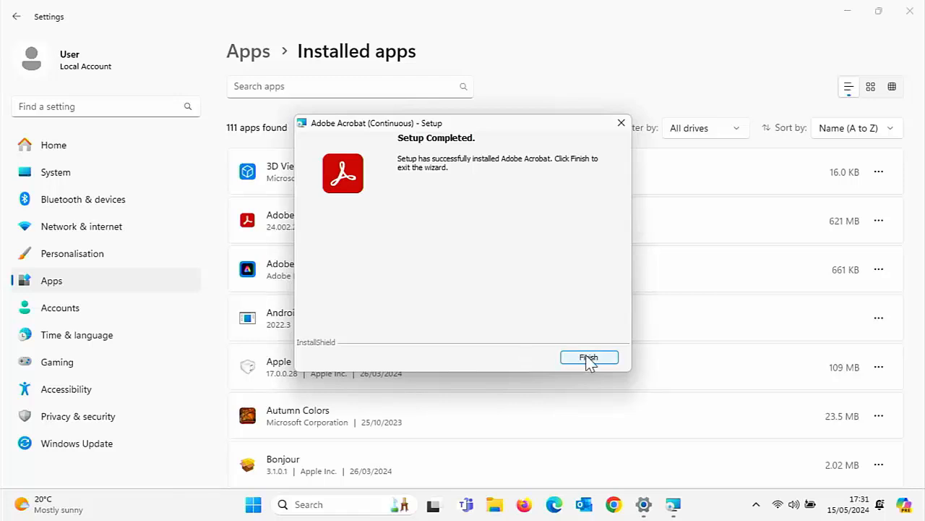
left_click(590, 357)
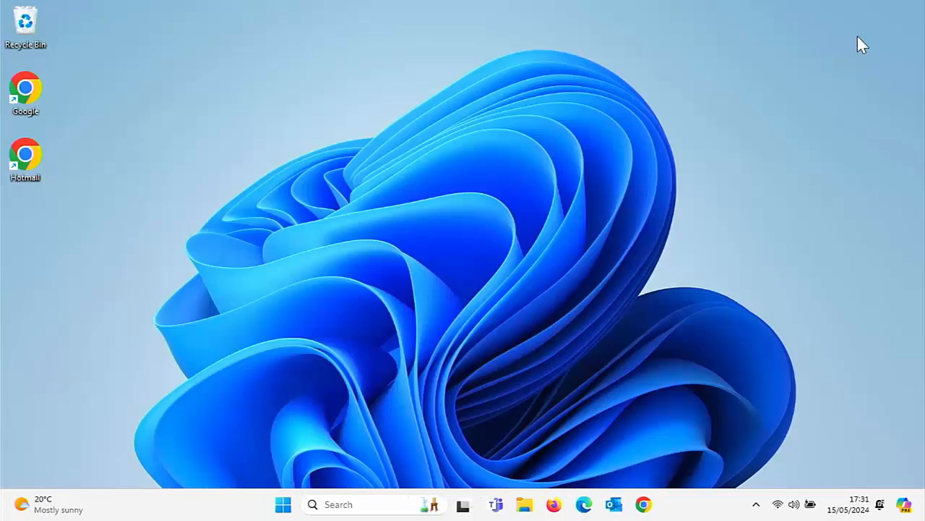
- Return to Installed apps in Settings and show the Modify/Uninstall options for Google Chrome
left_click(280, 505)
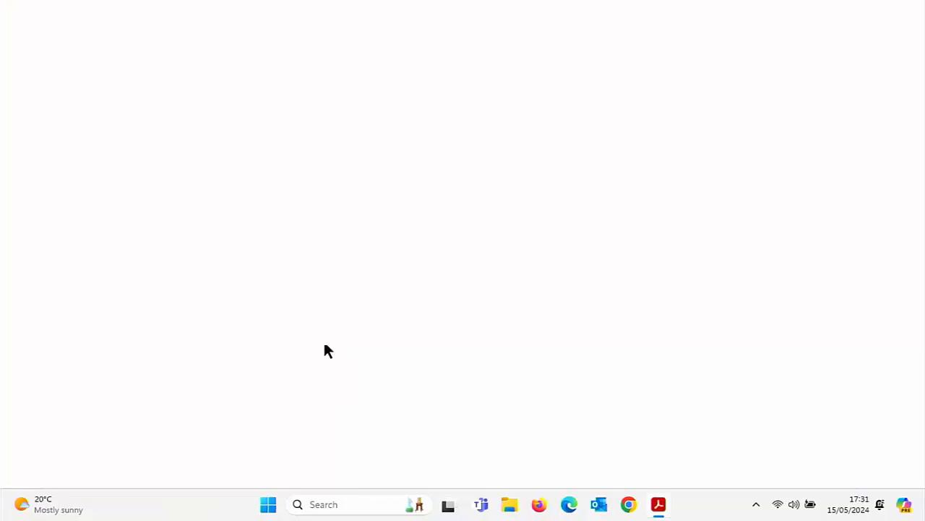
left_click(659, 503)
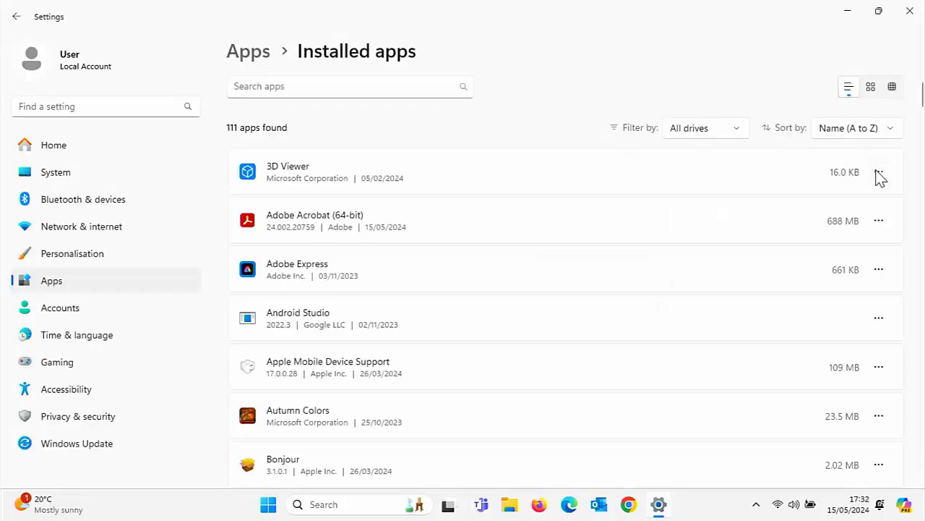
left_click(880, 173)
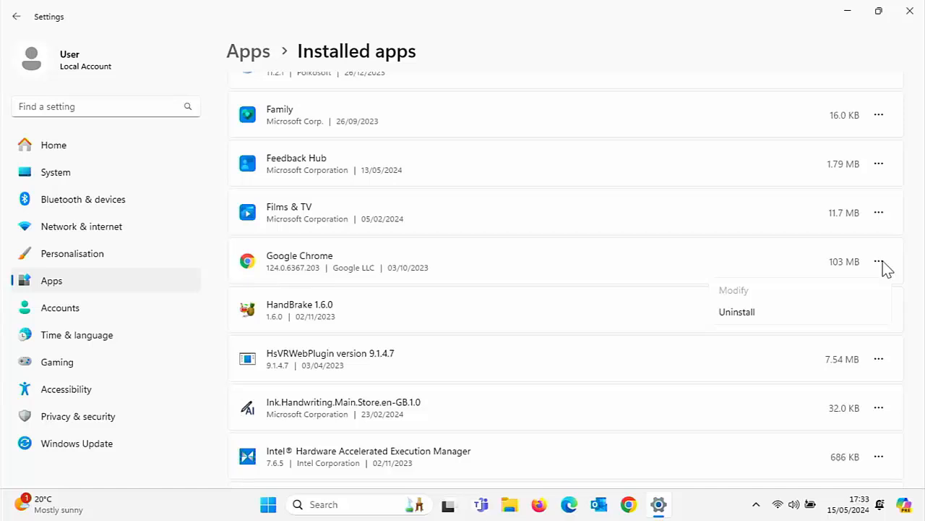
mouse_move(883, 165)
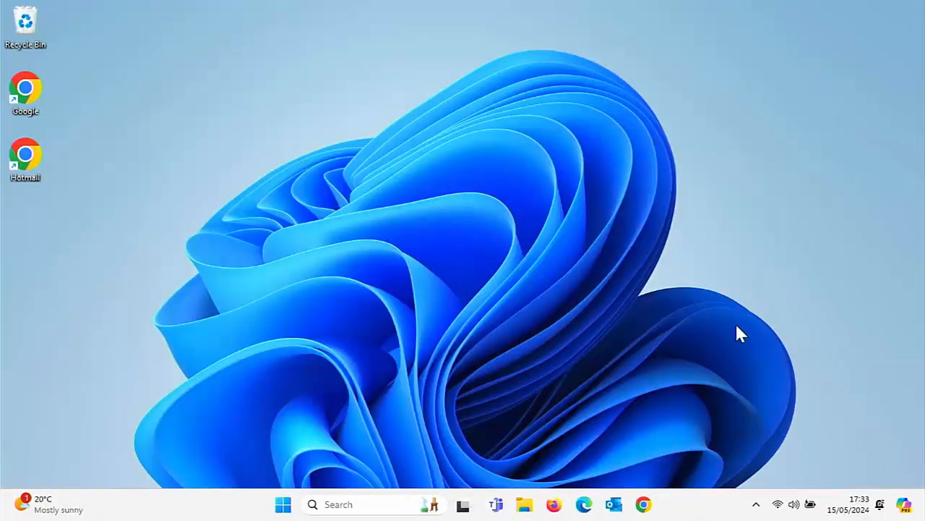
mouse_move(581, 500)
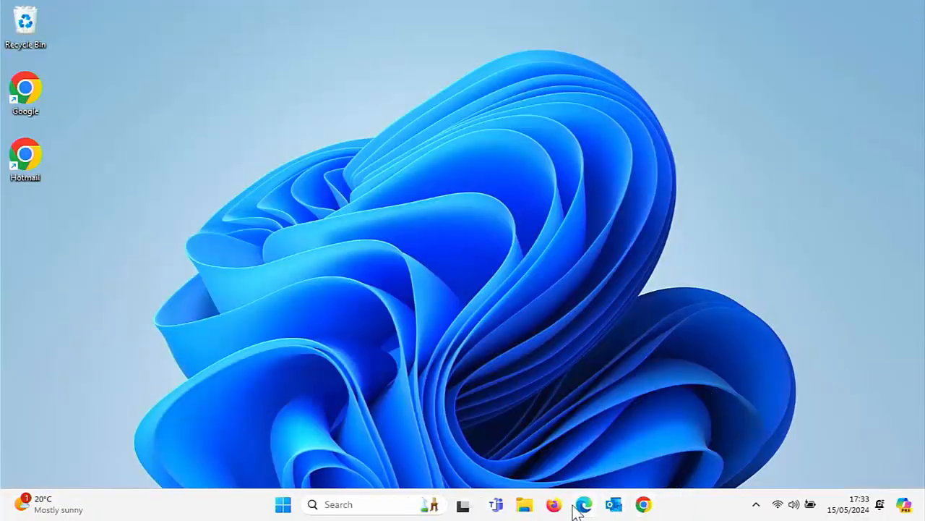
- In Edge go to google.com/chrome, untick usage statistics and download the Chrome installer
left_click(584, 503)
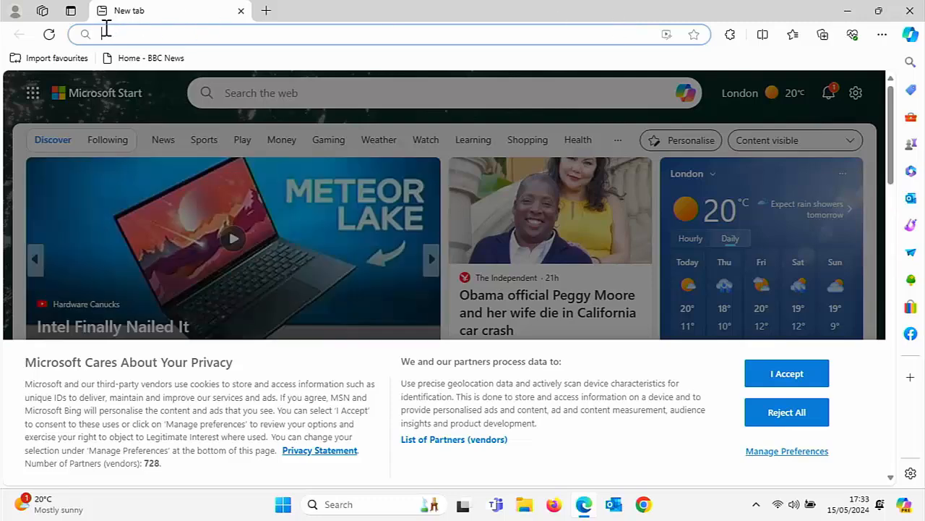
type("google")
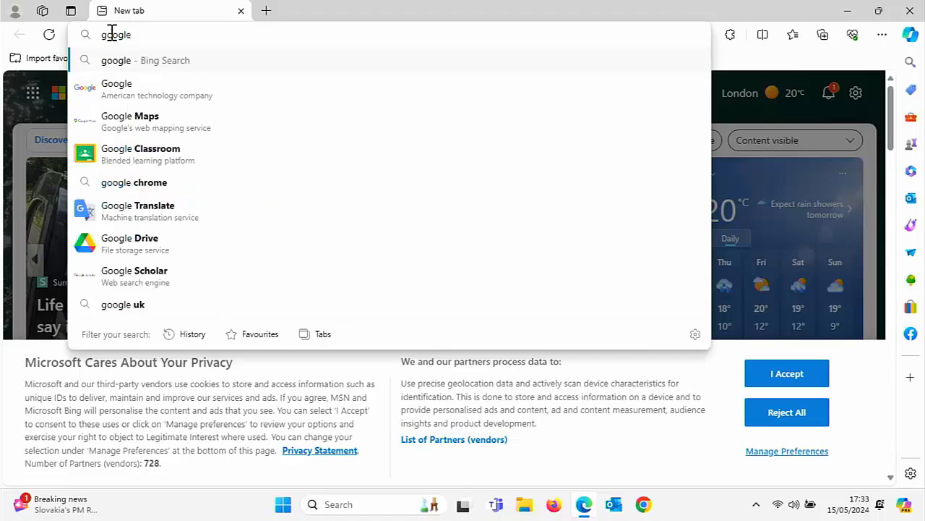
type(".com/c")
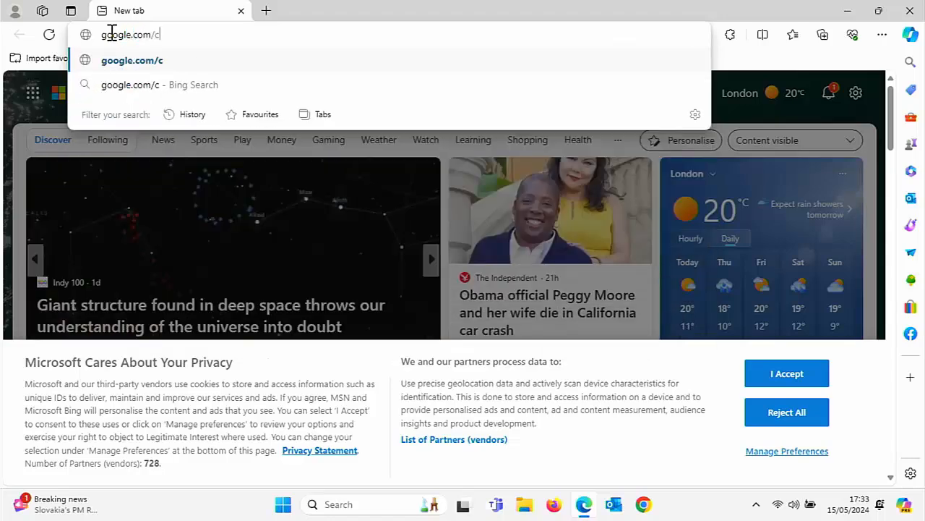
key("Enter")
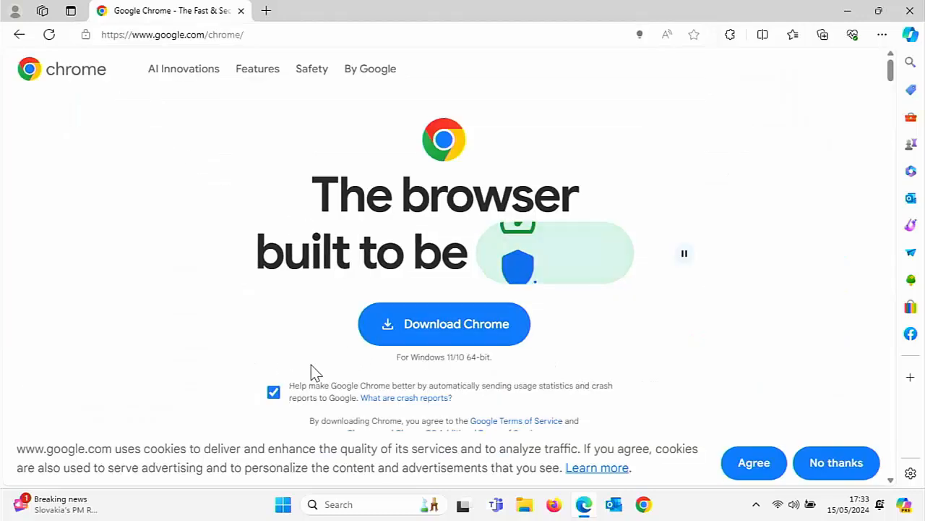
left_click(274, 392)
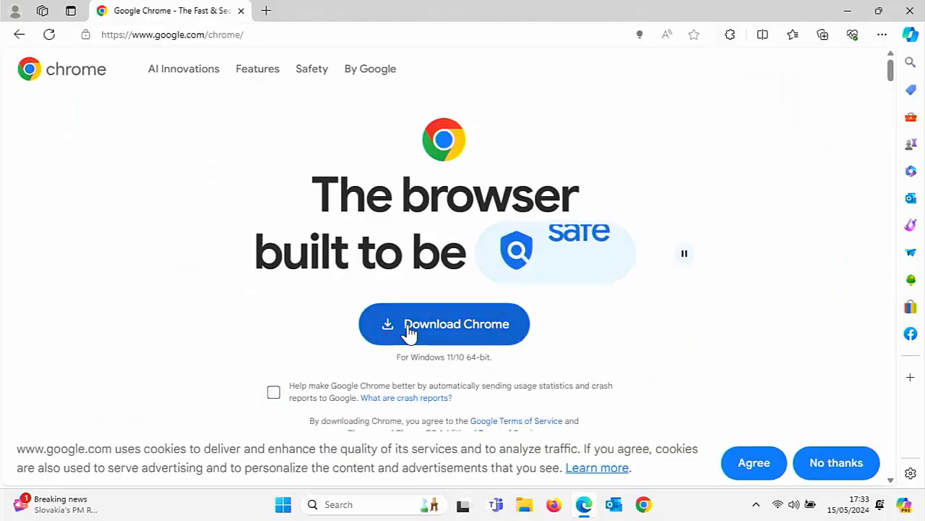
left_click(444, 323)
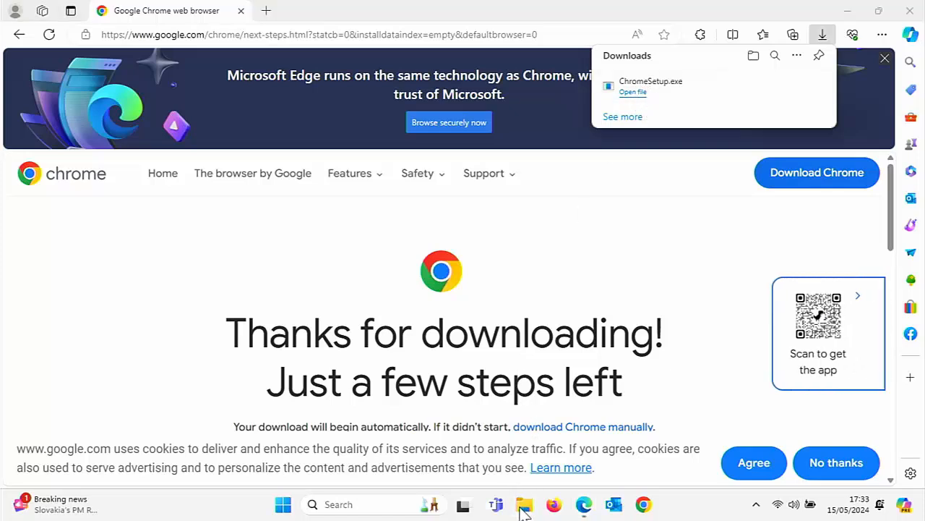
- Launch the downloaded ChromeSetup file from the Downloads folder
left_click(524, 503)
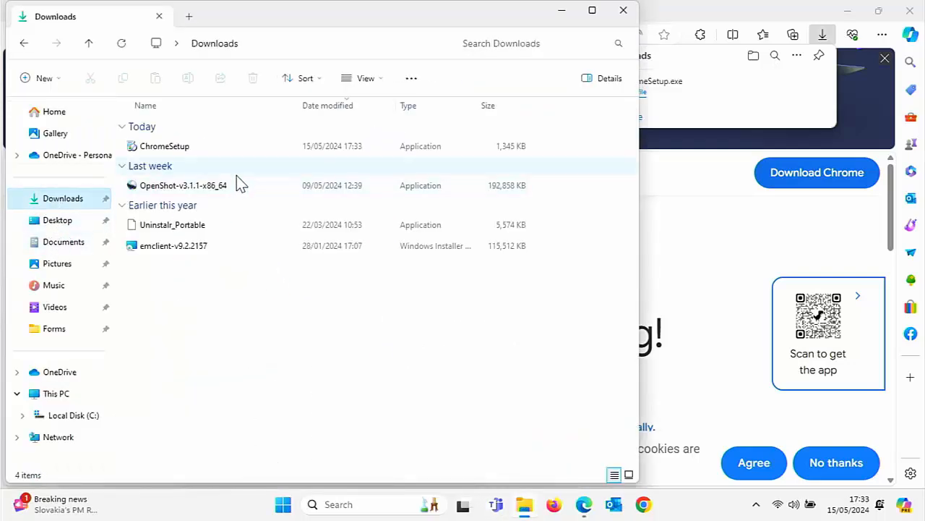
left_click(162, 146)
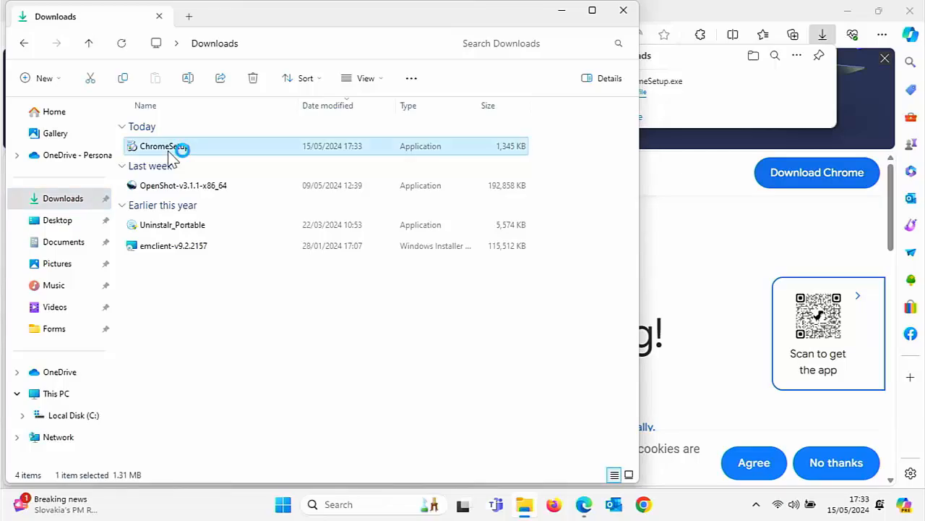
double_click(156, 147)
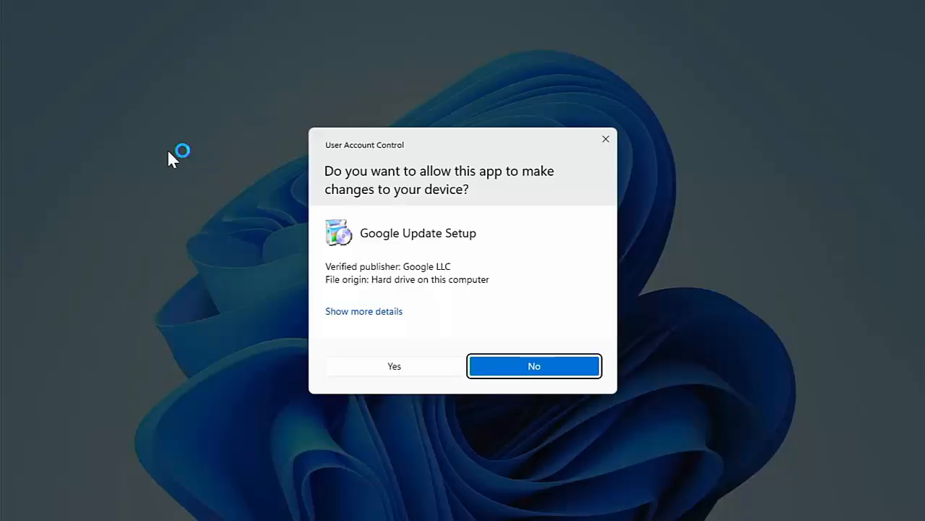
mouse_move(390, 320)
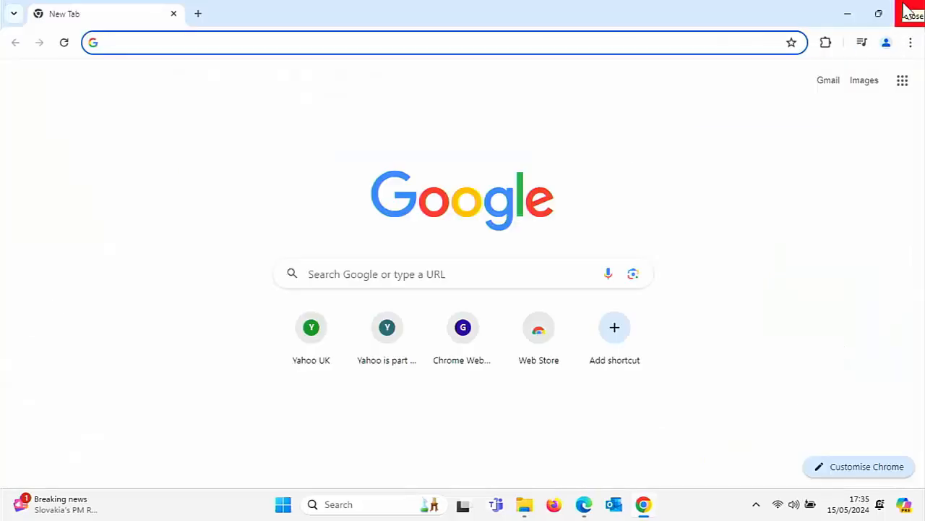
mouse_move(911, 11)
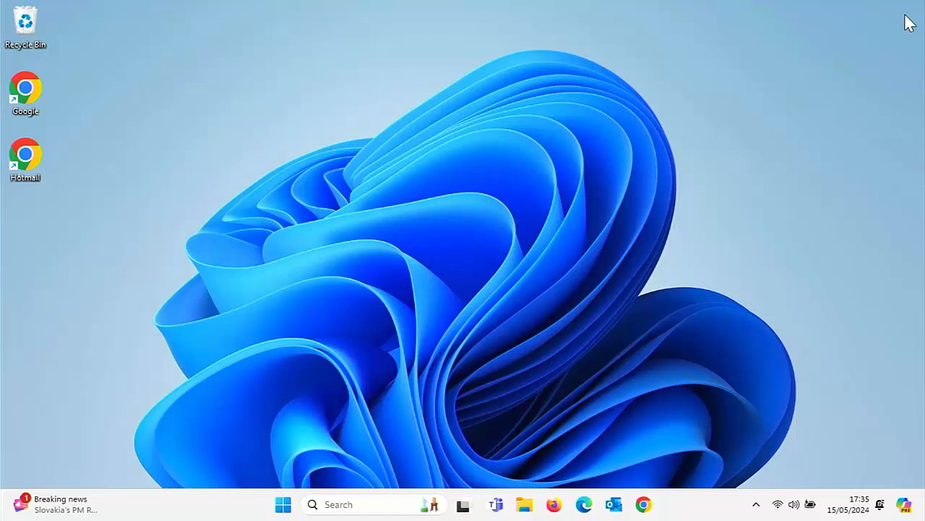
mouse_move(462, 249)
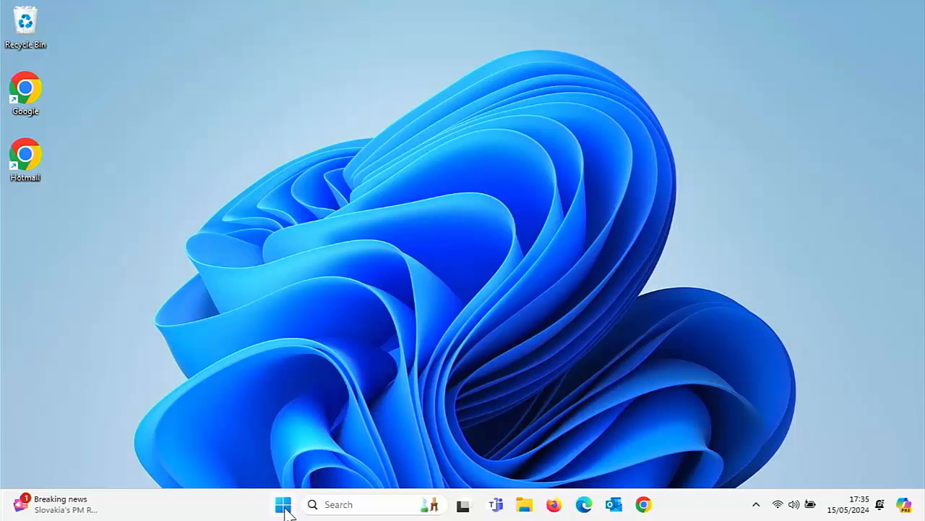
- Reach Installed apps in Settings and scroll down to Google Chrome
left_click(283, 503)
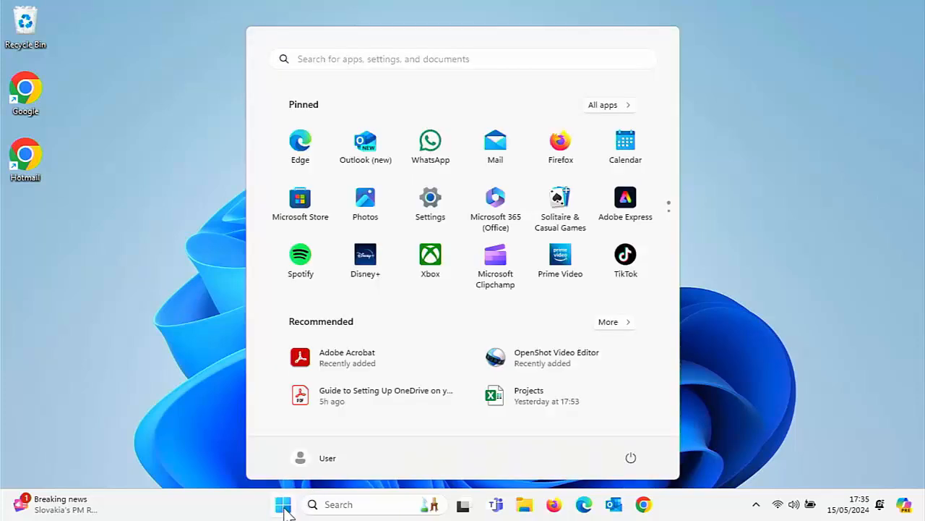
left_click(431, 196)
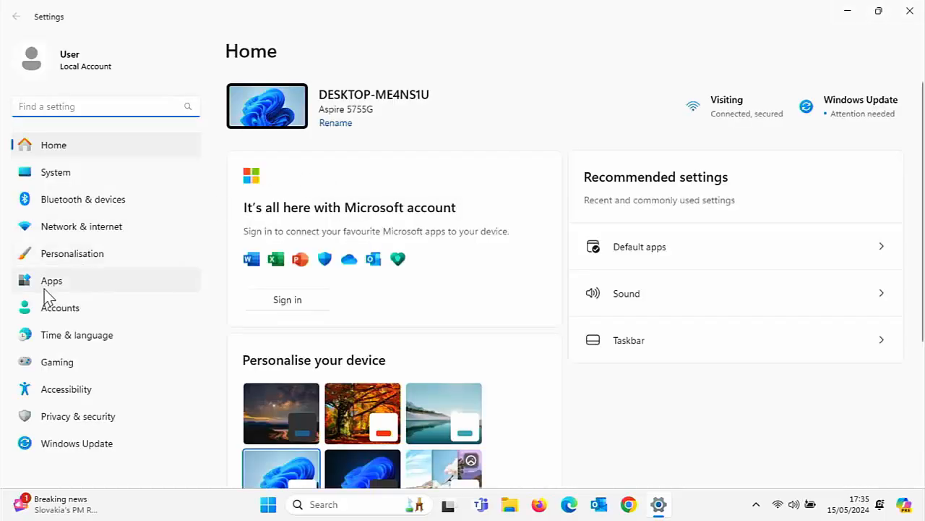
left_click(52, 281)
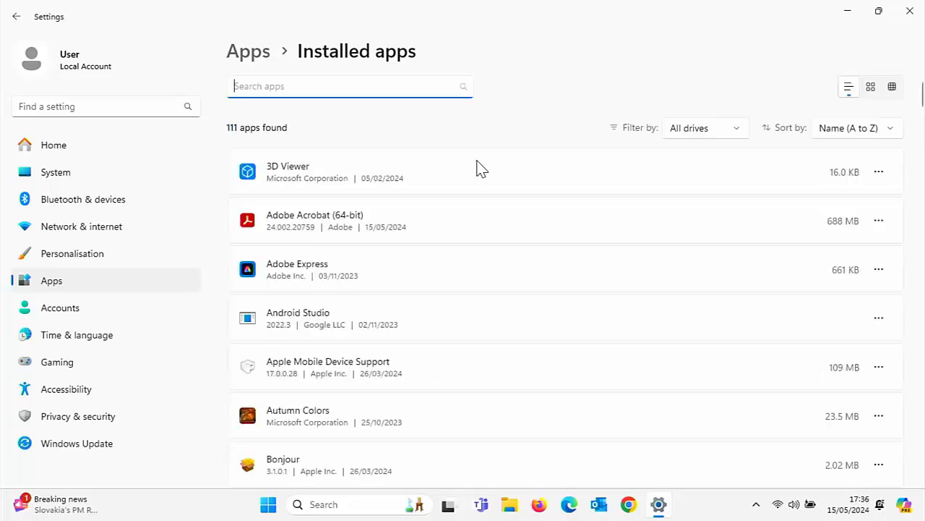
scroll("down", 3)
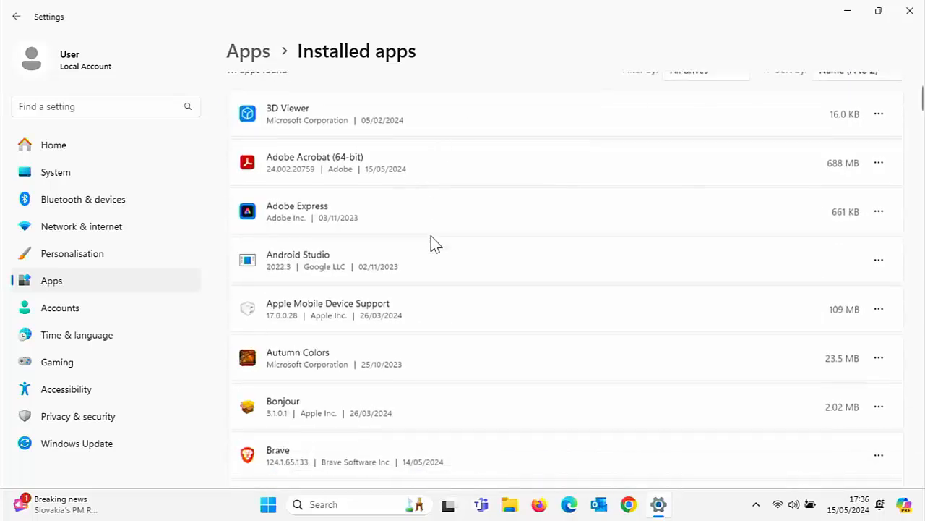
scroll("down", 3)
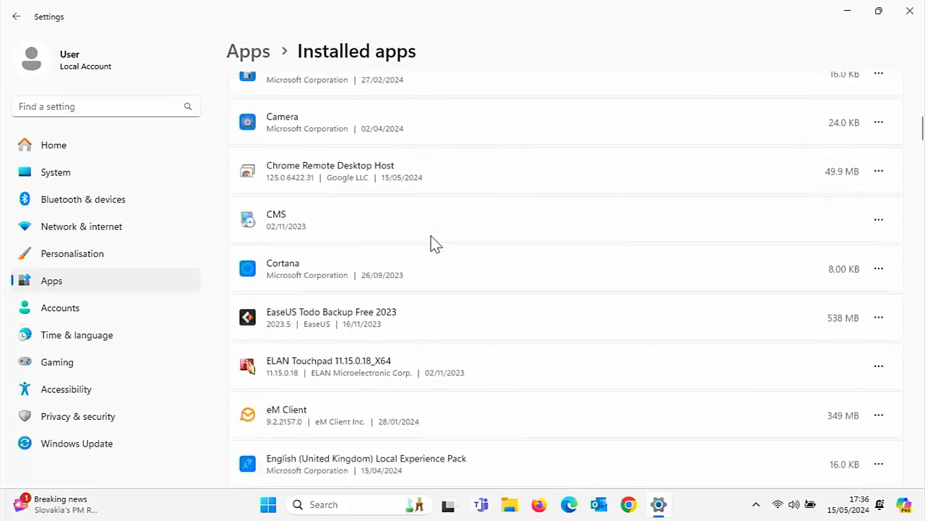
scroll("down", 3)
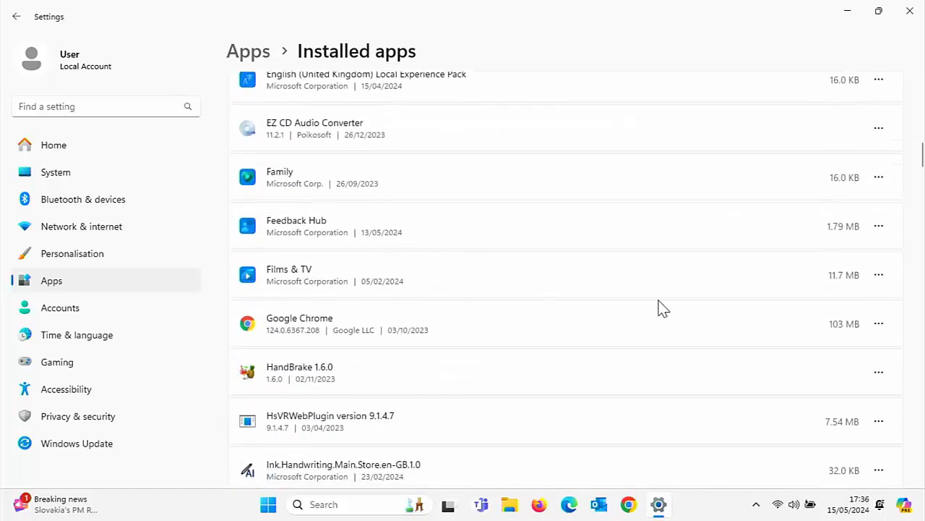
- Uninstall Google Chrome from its options menu and check it is gone from the list
left_click(879, 324)
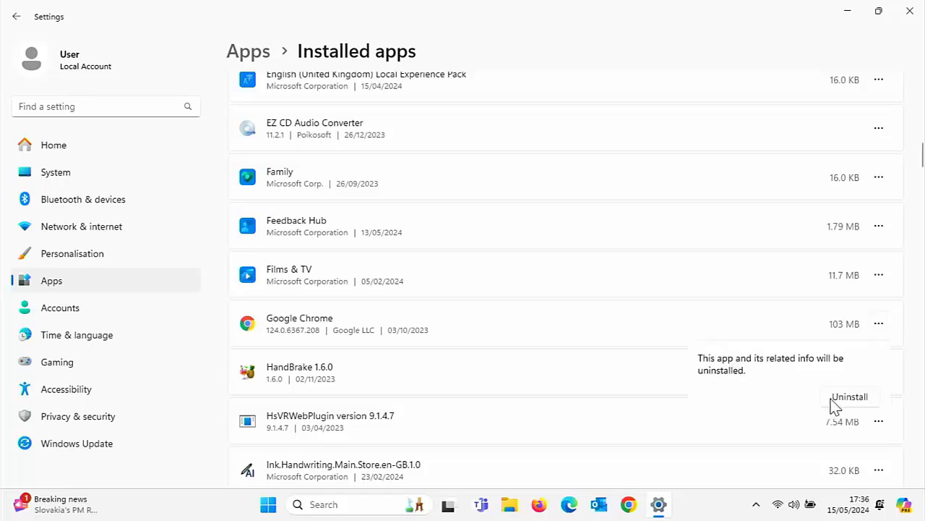
left_click(850, 396)
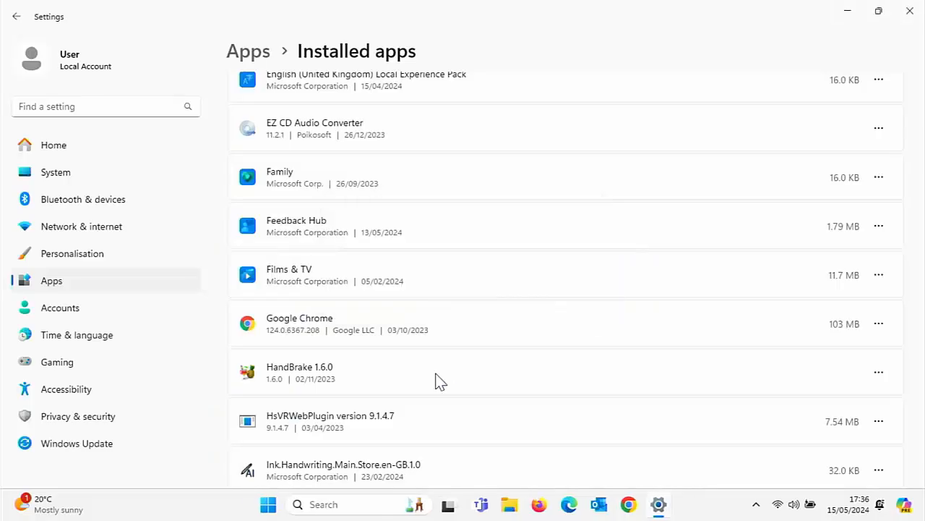
scroll("down", 3)
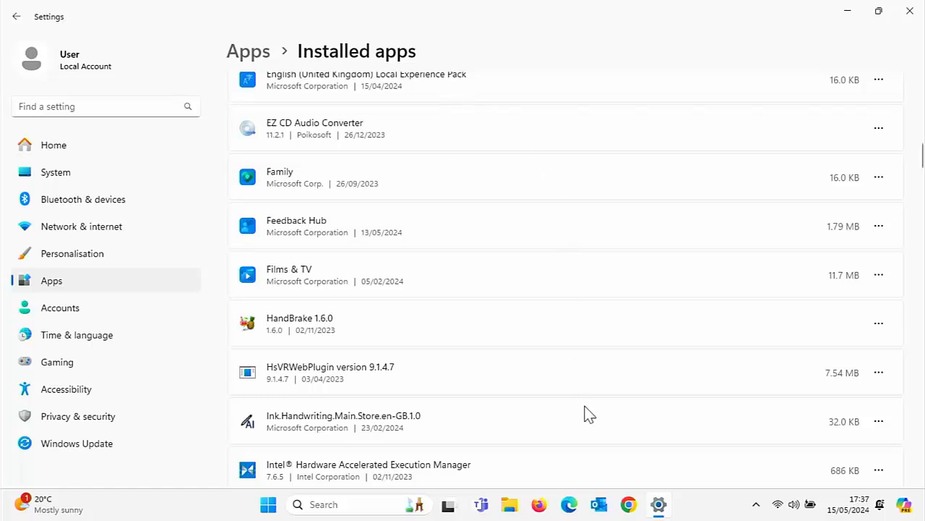
mouse_move(882, 17)
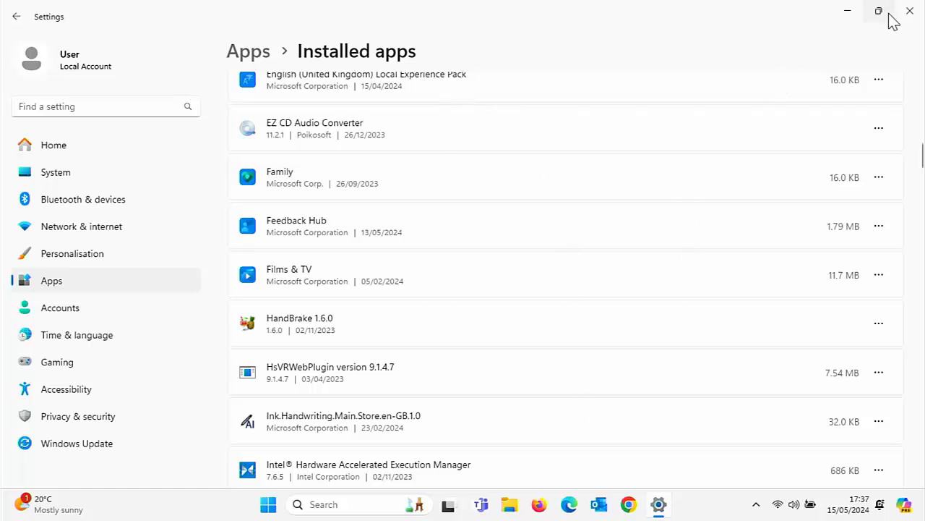
- Close Settings, download ChromeSetup.exe again in Edge without usage statistics, and close the browser
left_click(910, 11)
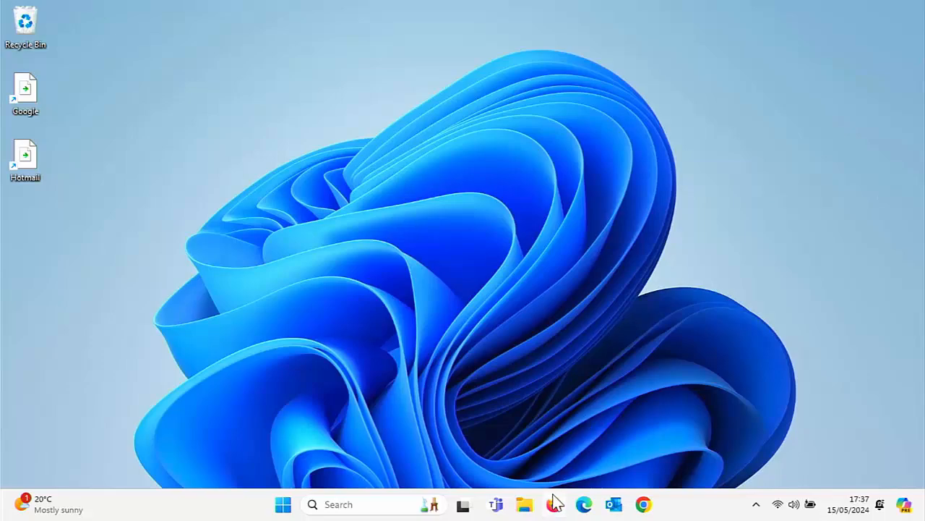
left_click(582, 504)
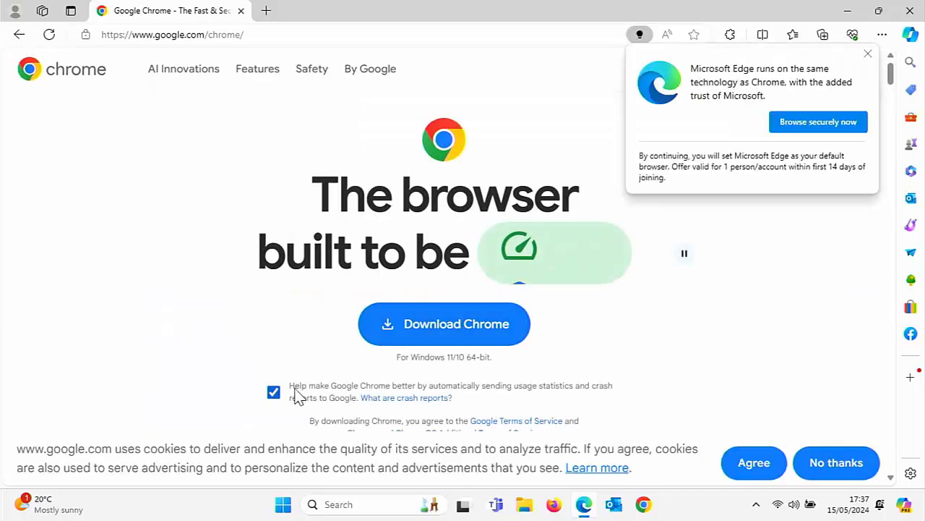
left_click(443, 324)
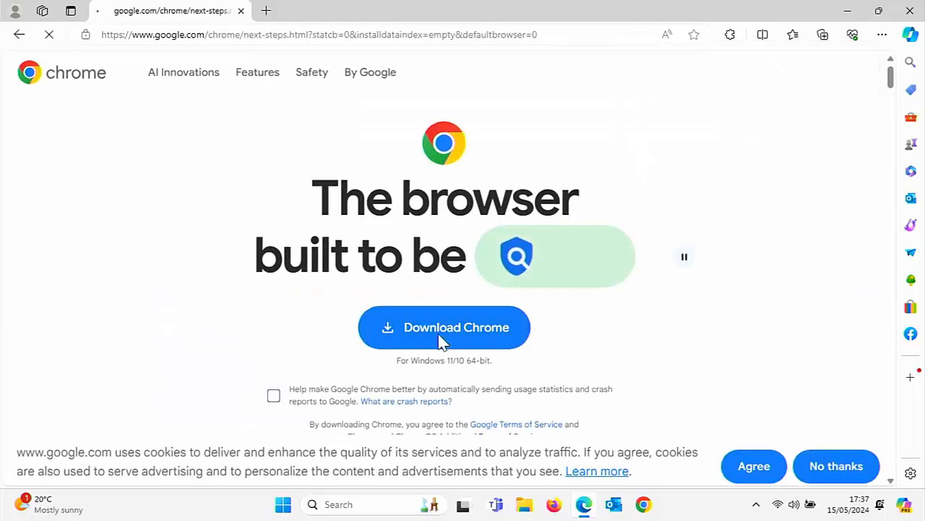
left_click(443, 327)
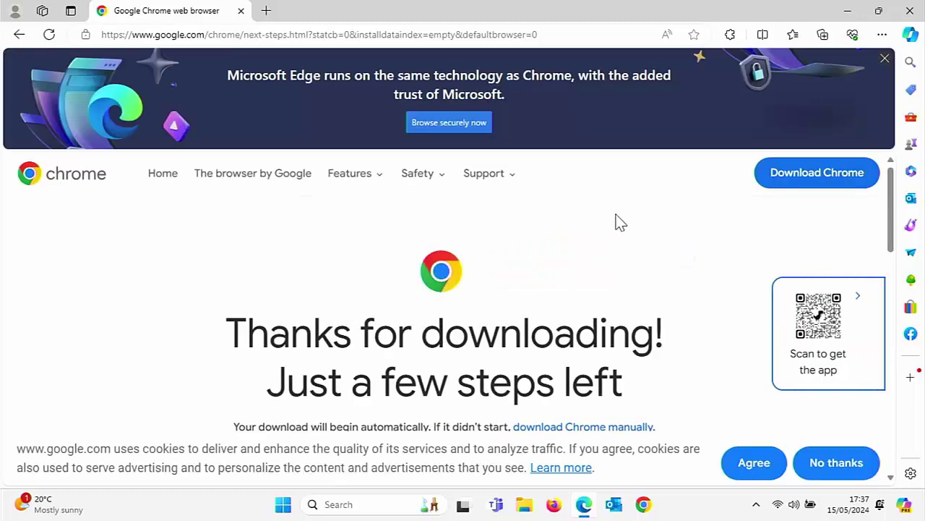
mouse_move(638, 246)
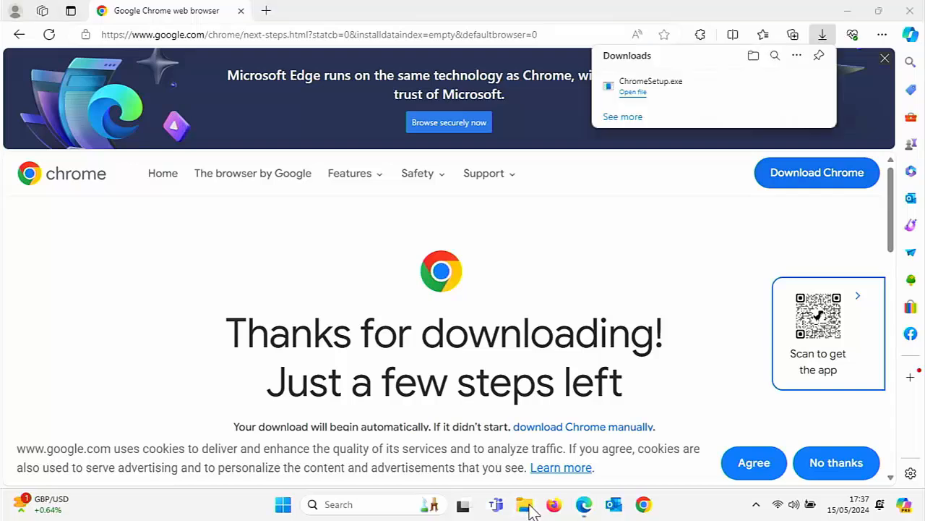
left_click(525, 503)
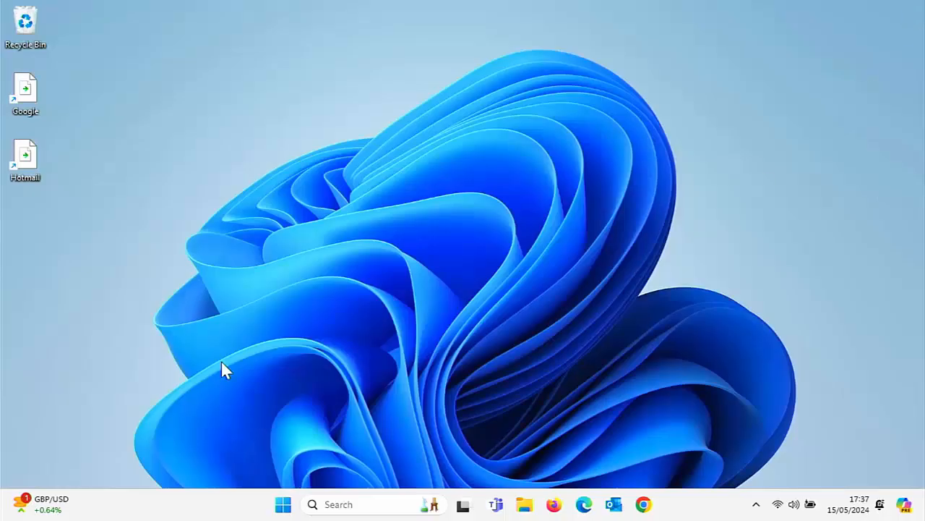
- Bring up the Start menu's power options to restart the PC
left_click(282, 504)
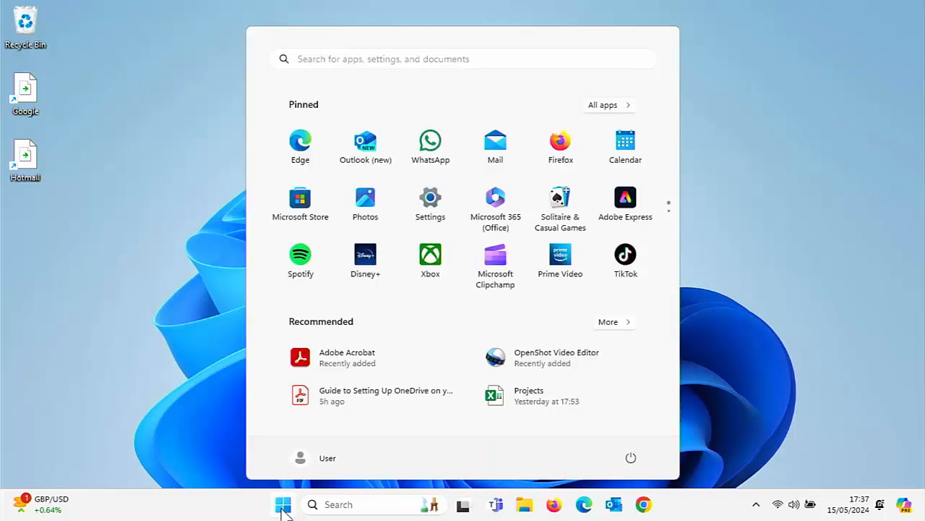
left_click(630, 457)
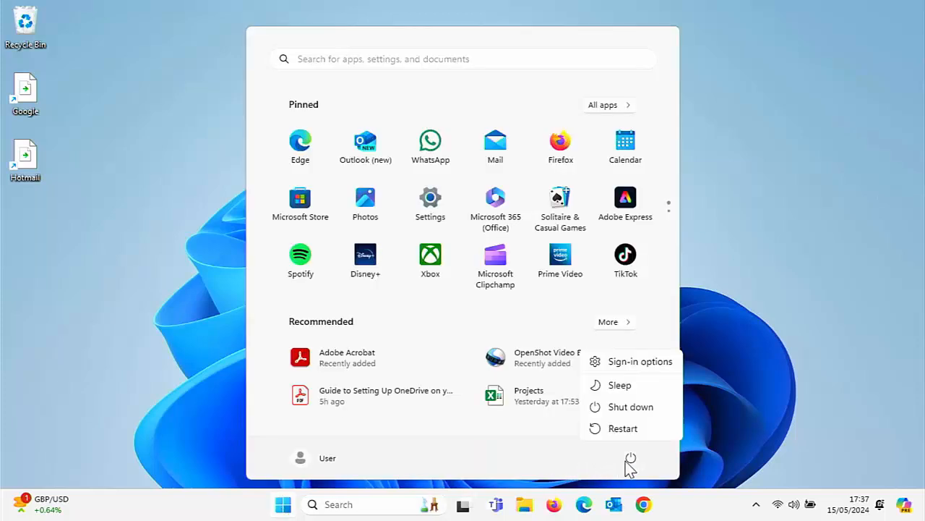
mouse_move(622, 431)
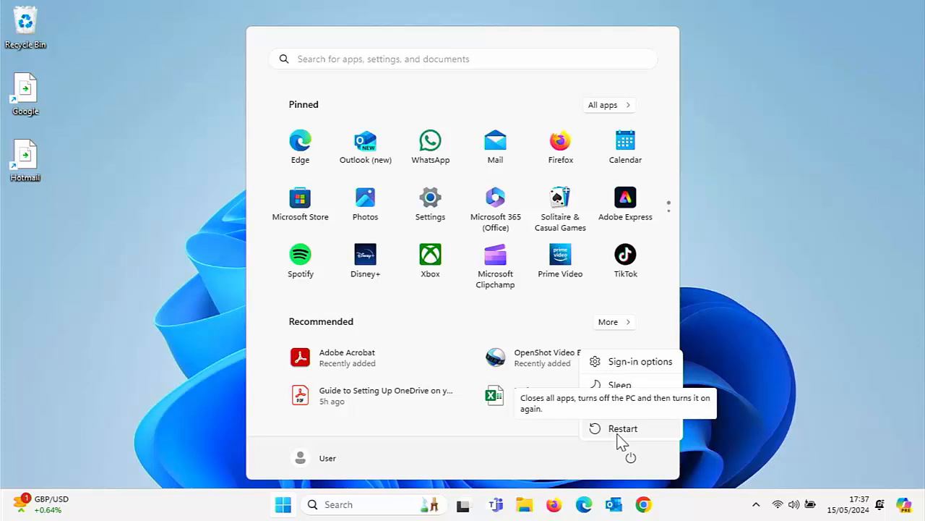
mouse_move(608, 406)
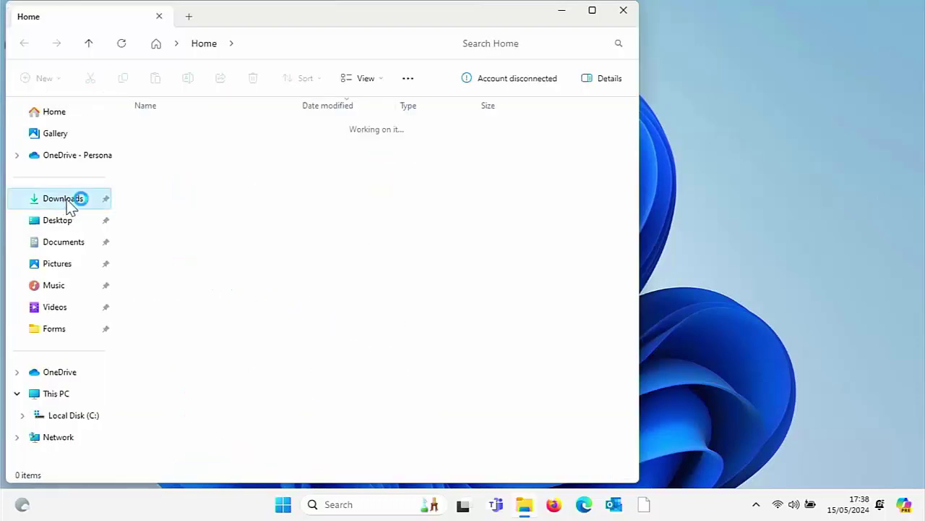
- Run ChromeSetup from Downloads and approve the UAC prompt so Chrome installs
left_click(62, 198)
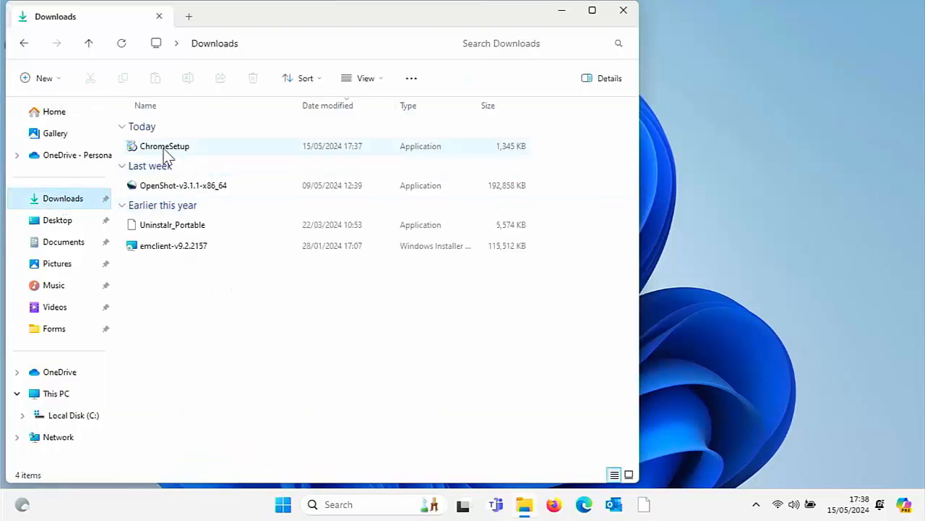
left_click(165, 144)
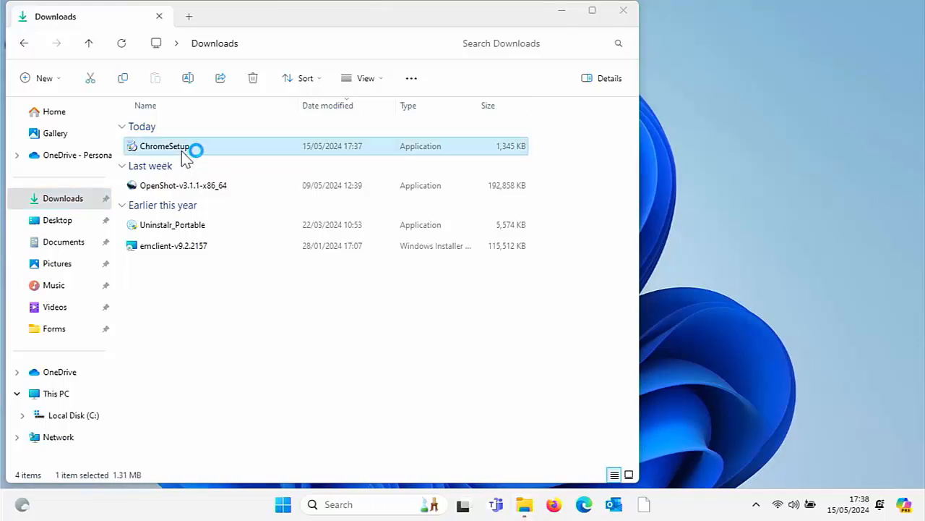
double_click(163, 146)
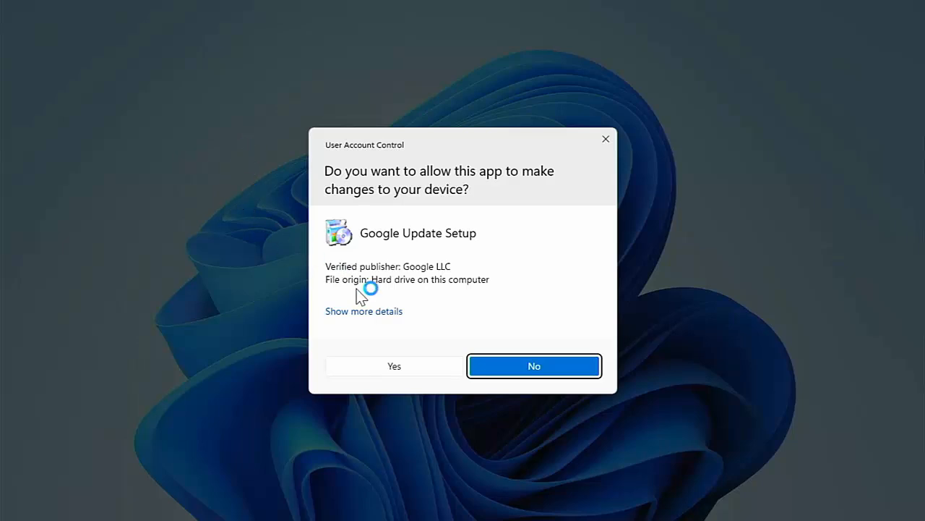
mouse_move(364, 302)
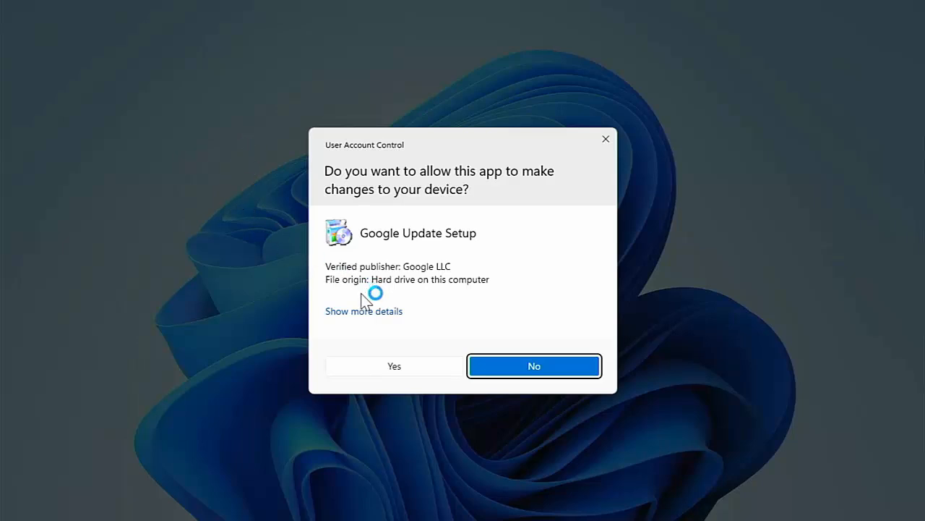
left_click(394, 365)
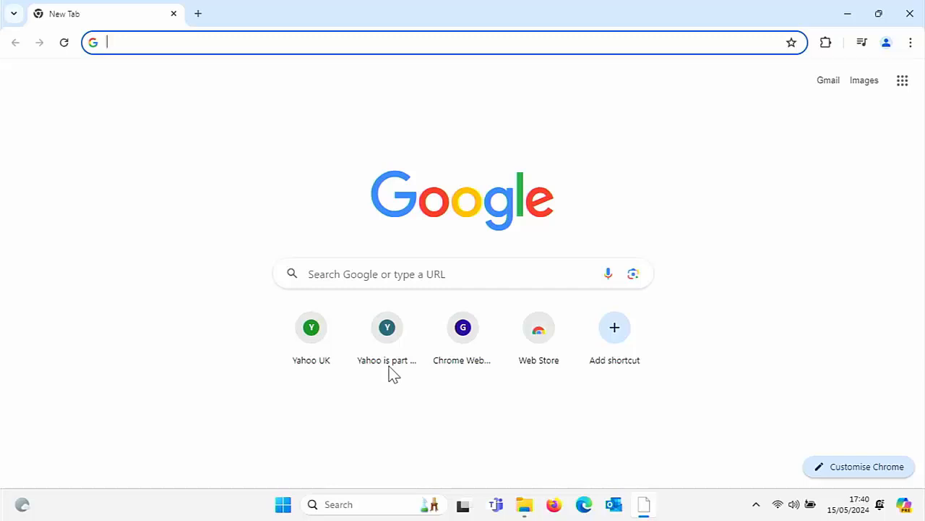
mouse_move(911, 13)
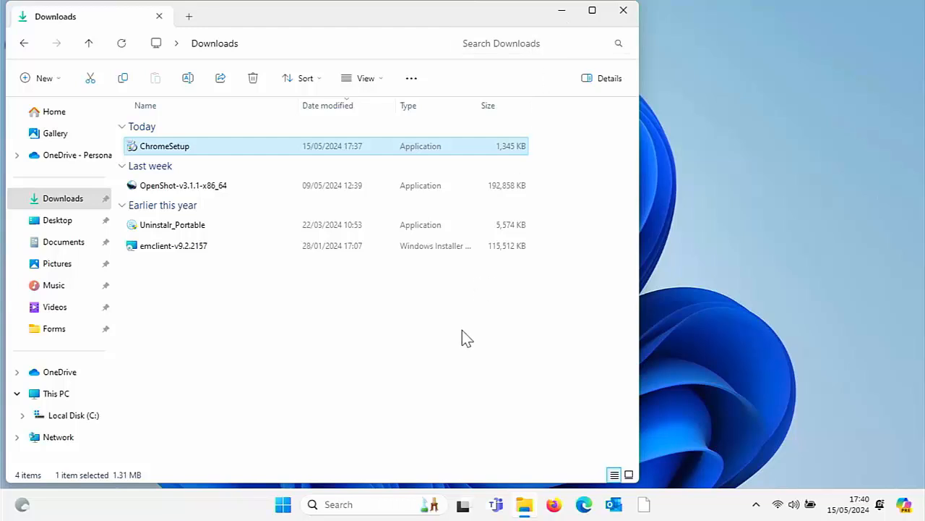
mouse_move(284, 503)
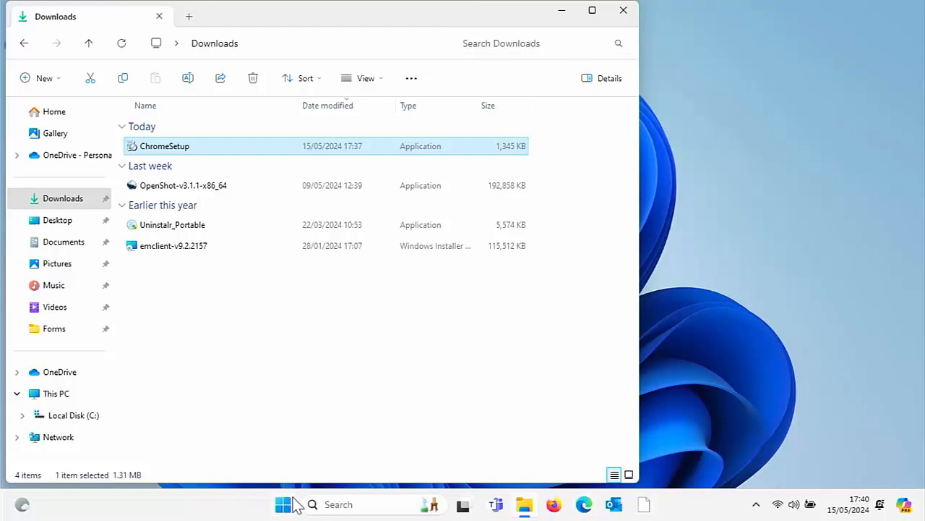
left_click(283, 503)
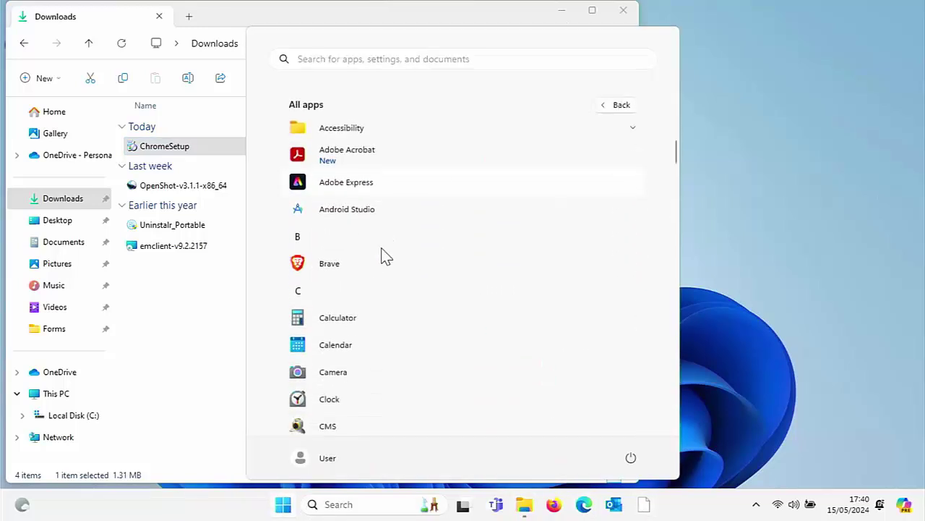
scroll("down", 3)
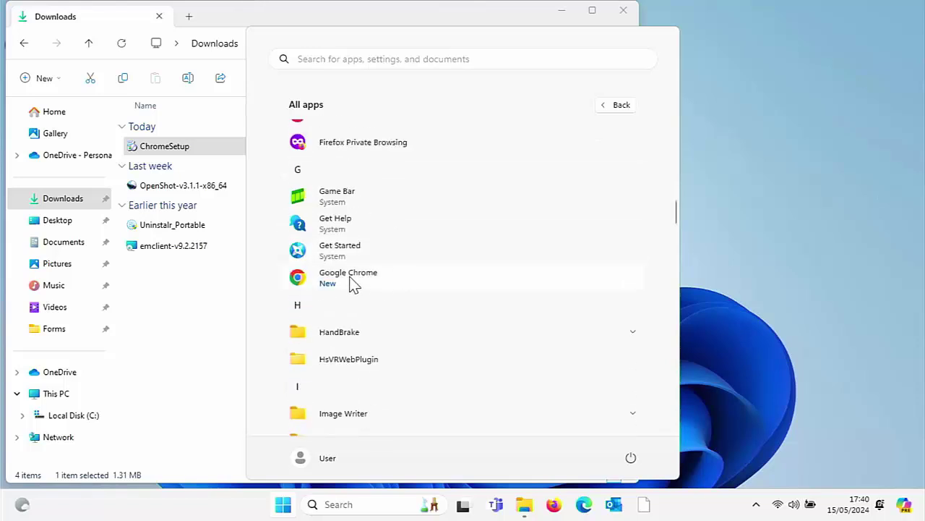
left_click(347, 278)
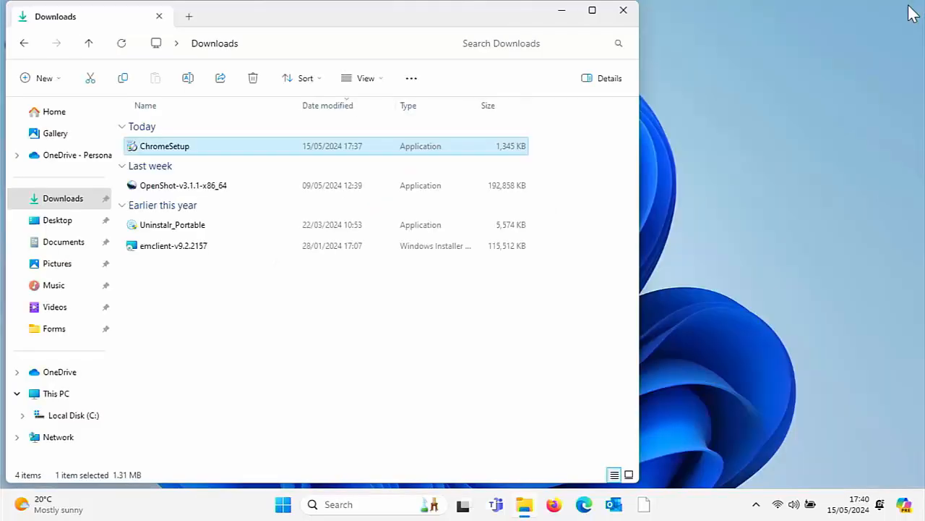
mouse_move(686, 315)
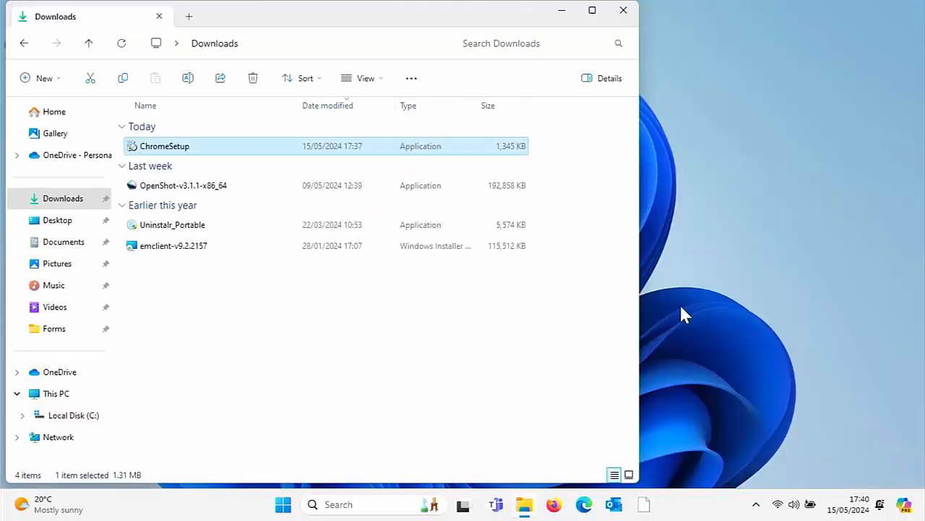
mouse_move(422, 277)
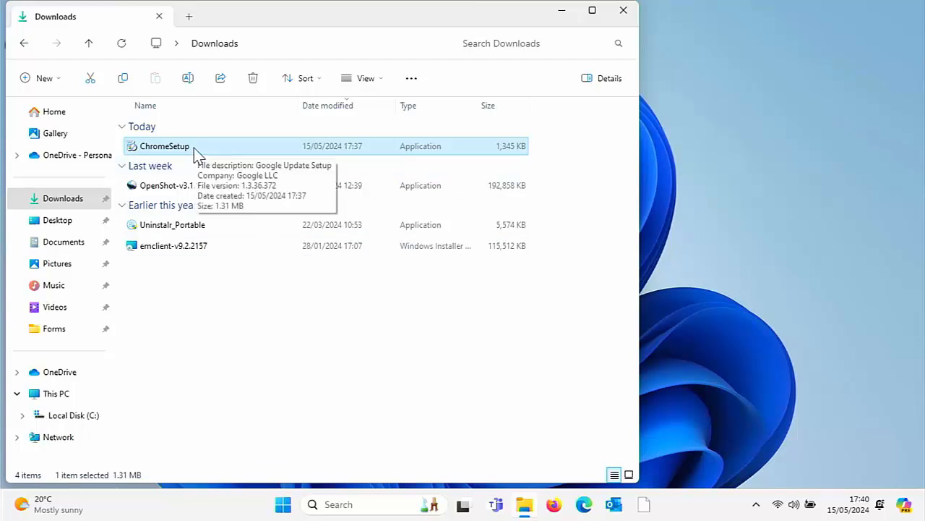
mouse_move(243, 122)
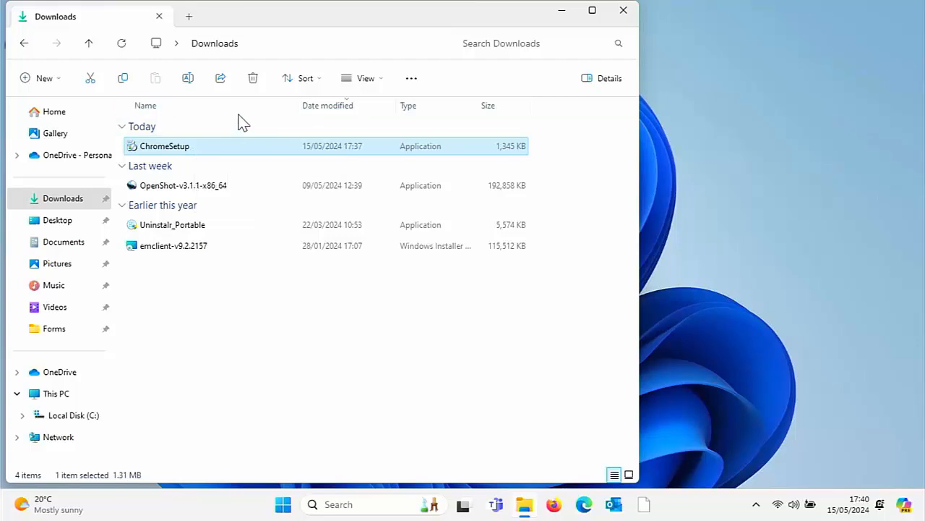
mouse_move(201, 148)
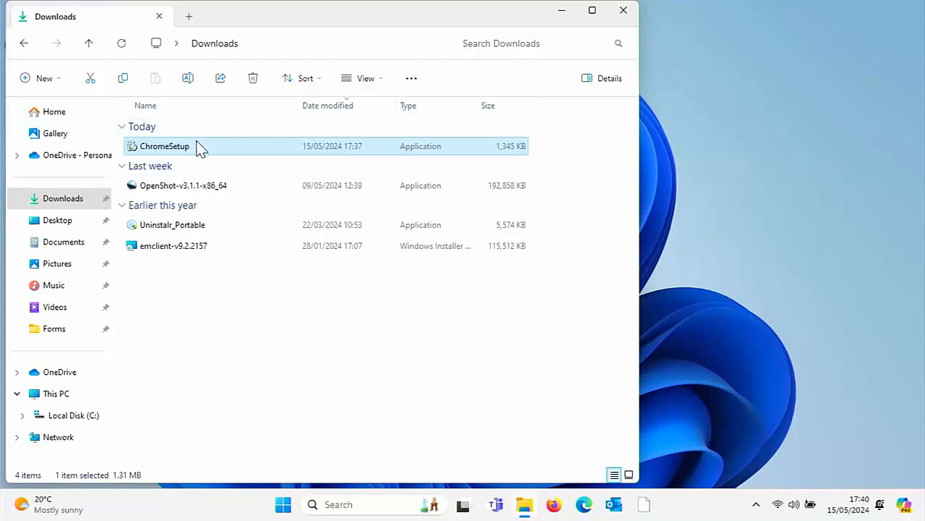
mouse_move(252, 86)
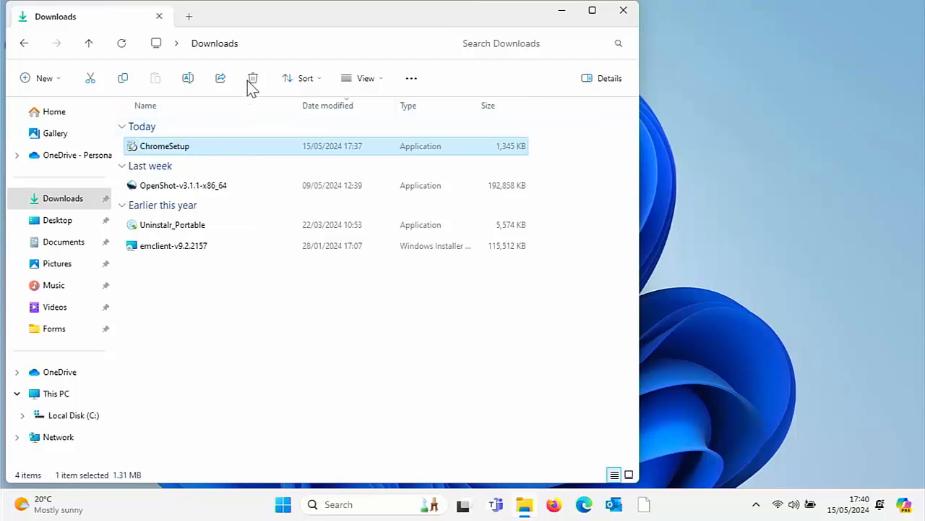
- Delete the ChromeSetup file from Downloads and close the Explorer window
left_click(252, 78)
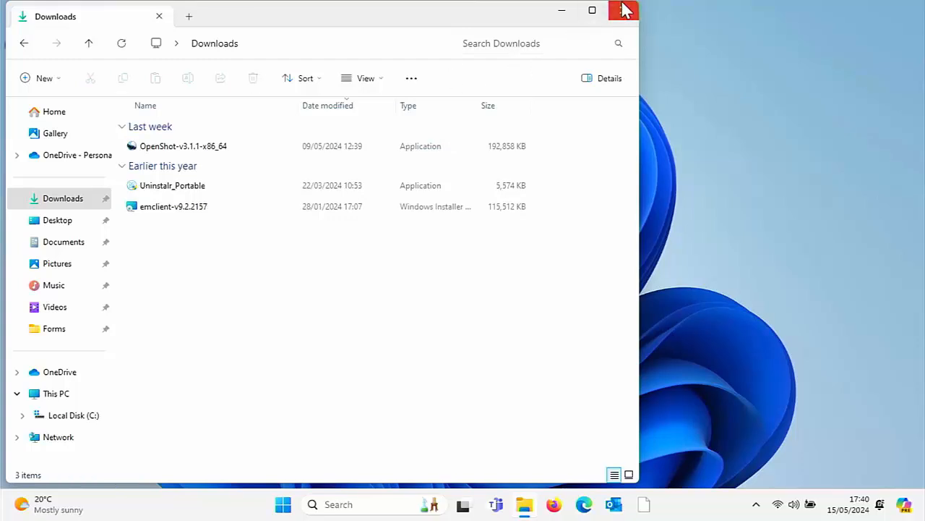
left_click(622, 10)
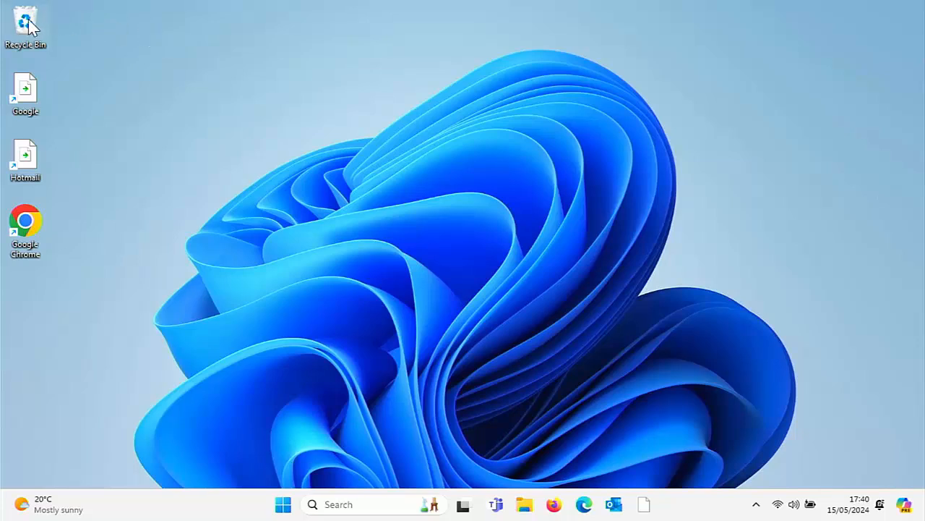
- Empty the Recycle Bin and confirm permanent deletion of all items
right_click(27, 23)
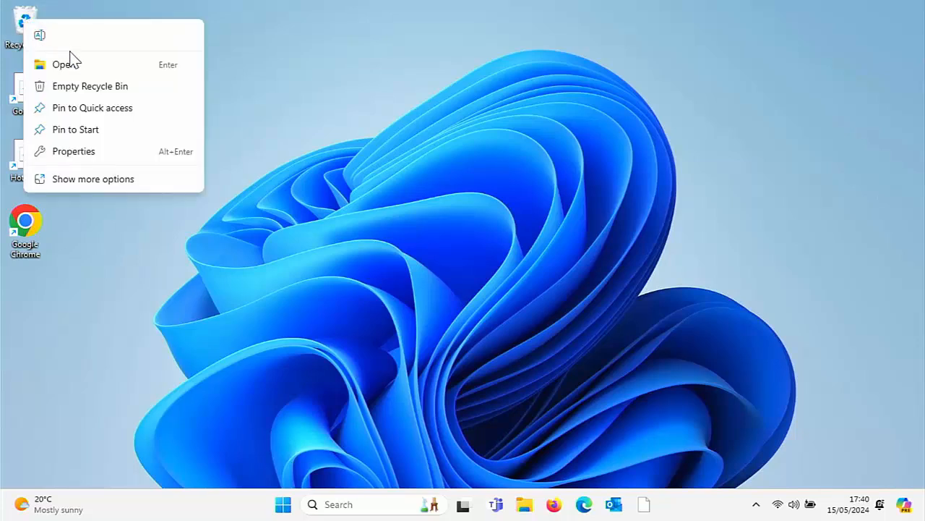
mouse_move(75, 90)
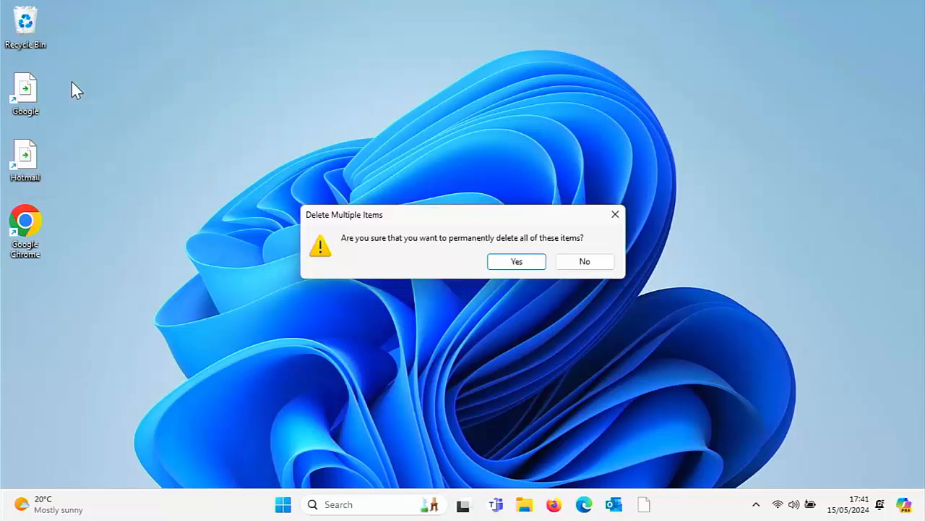
mouse_move(506, 263)
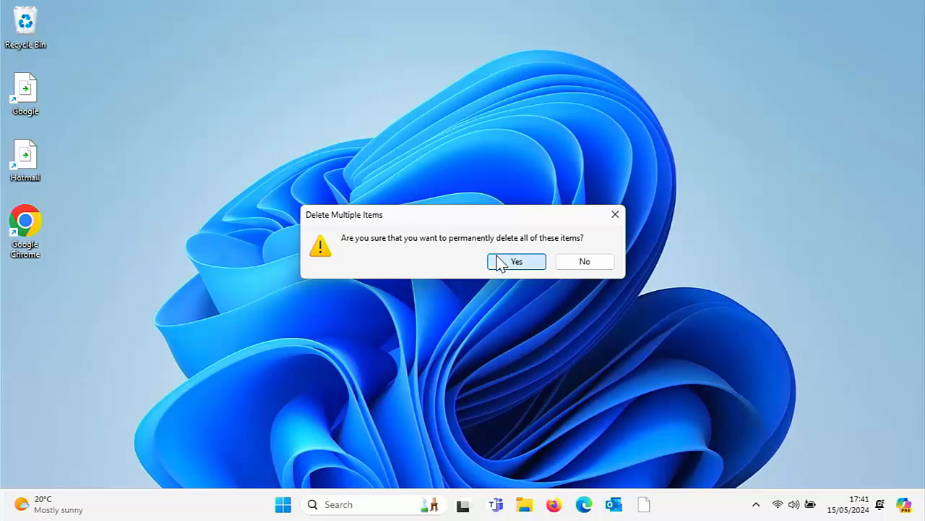
left_click(515, 261)
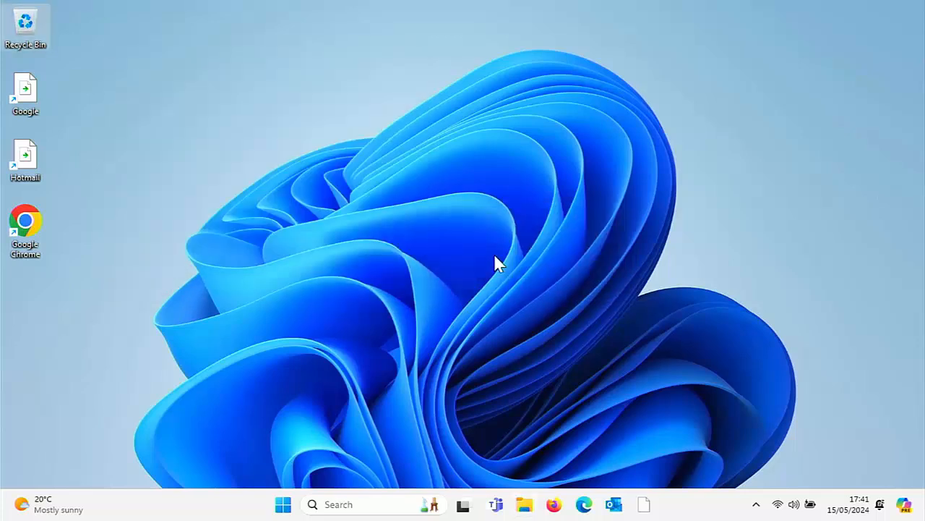